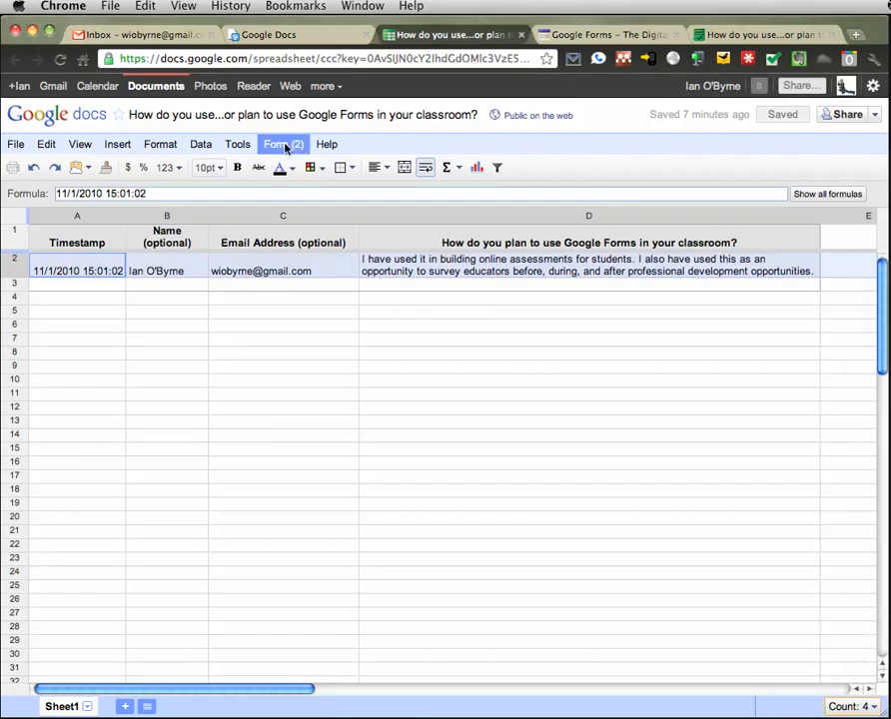
# Step: From the responses spreadsheet, open the classroom survey form for editing
pyautogui.click(295, 34)
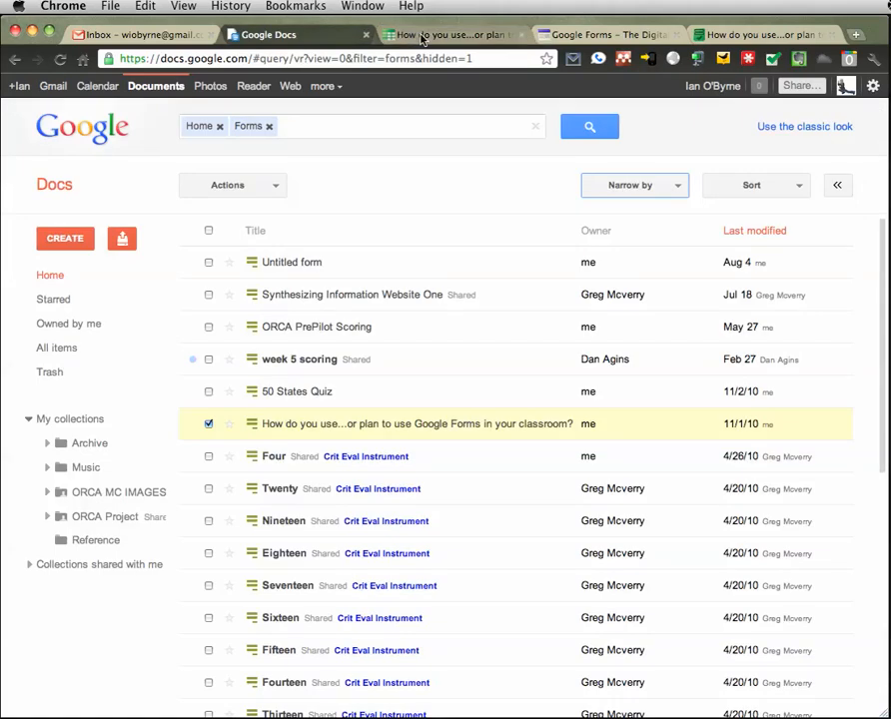
pyautogui.click(415, 423)
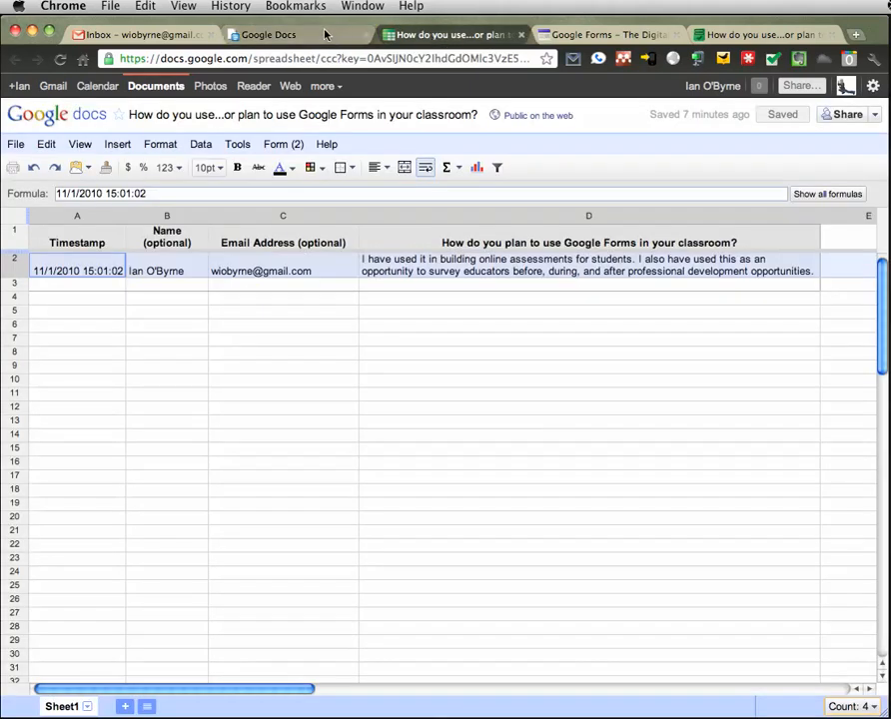
pyautogui.click(268, 34)
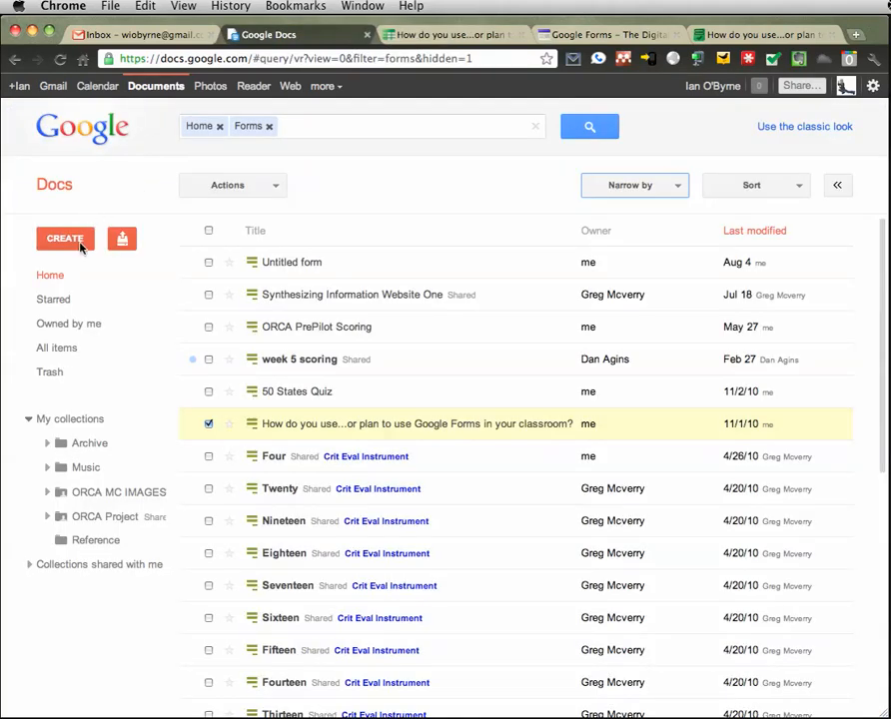
pyautogui.click(64, 237)
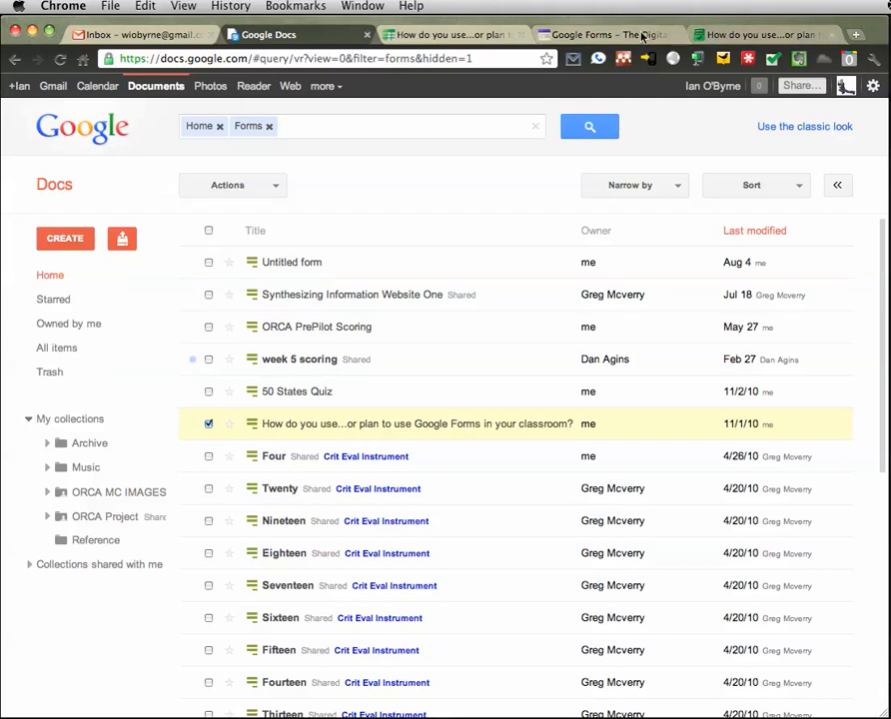
pyautogui.click(763, 34)
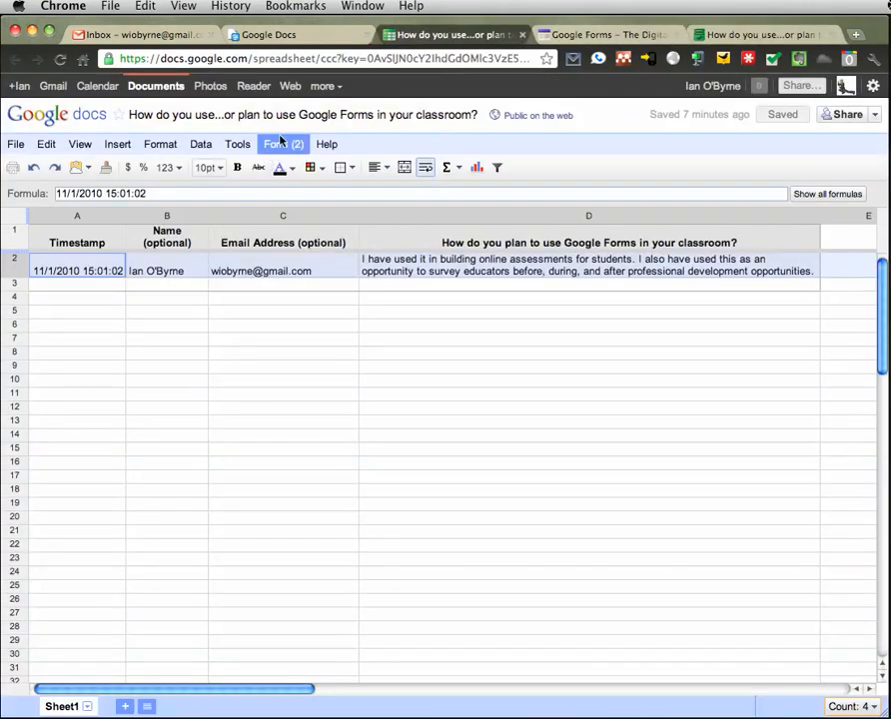
pyautogui.click(283, 143)
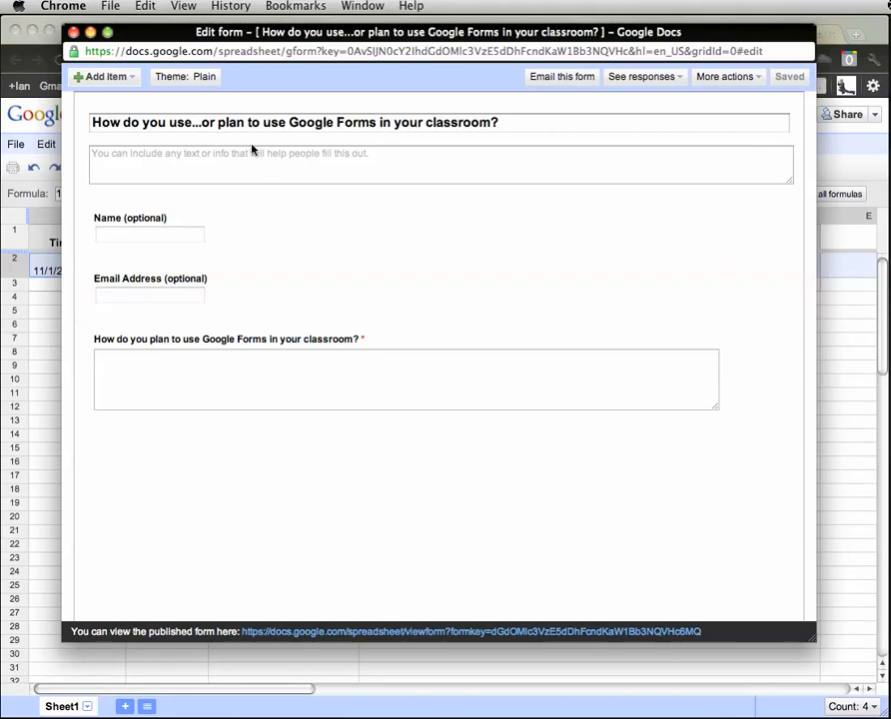
# Step: Browse the Add item and See responses menus without choosing anything
pyautogui.click(100, 76)
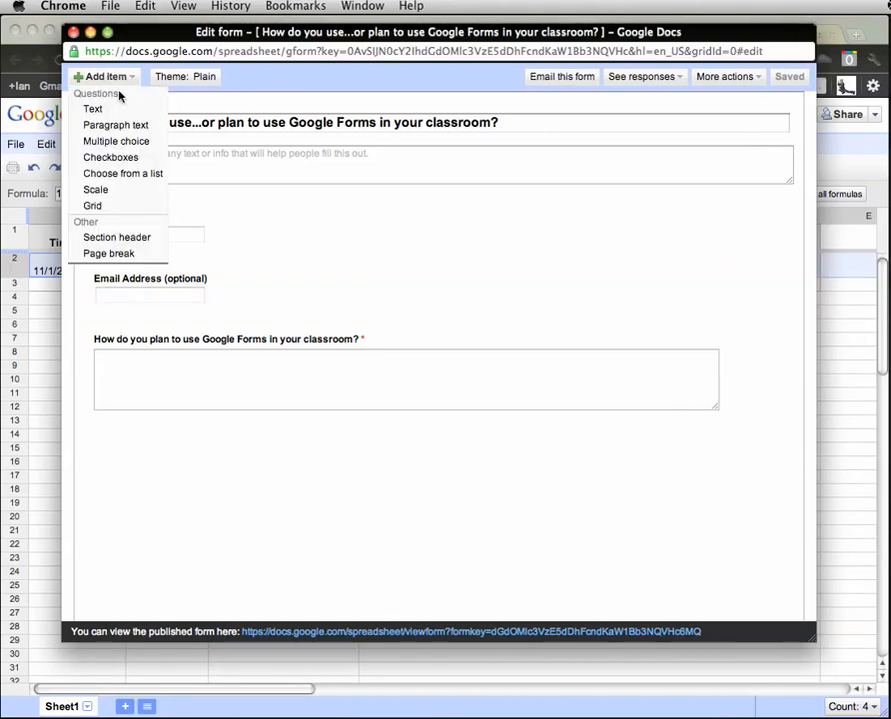
pyautogui.moveTo(110, 156)
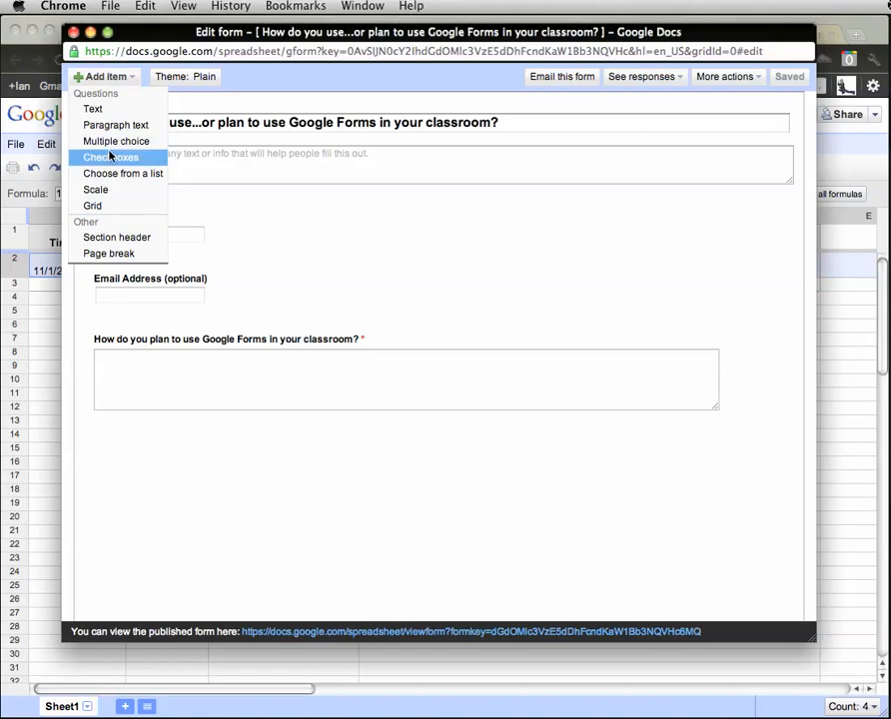
pyautogui.moveTo(96, 190)
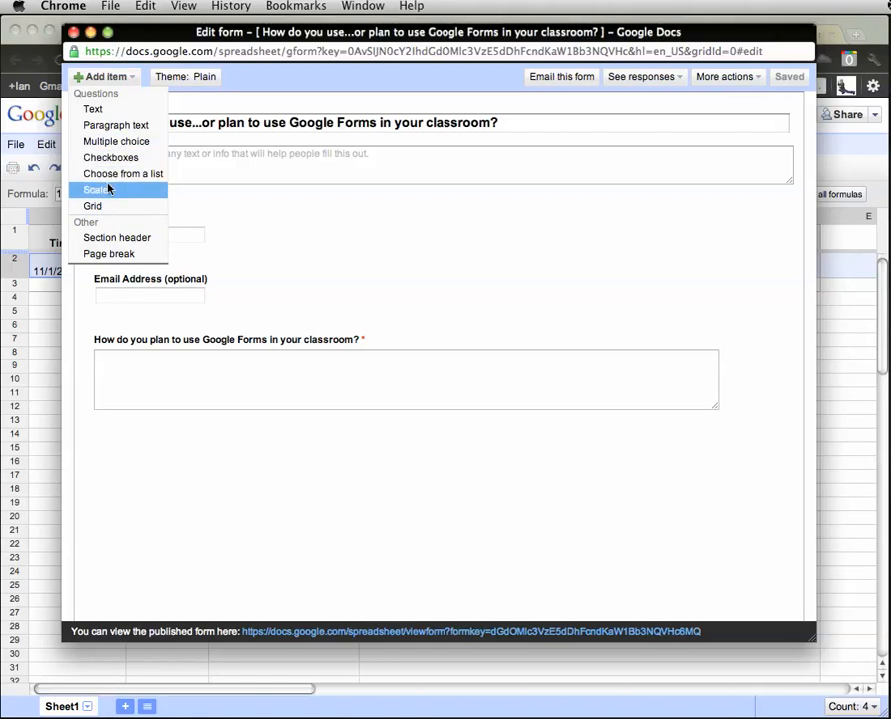
pyautogui.moveTo(177, 196)
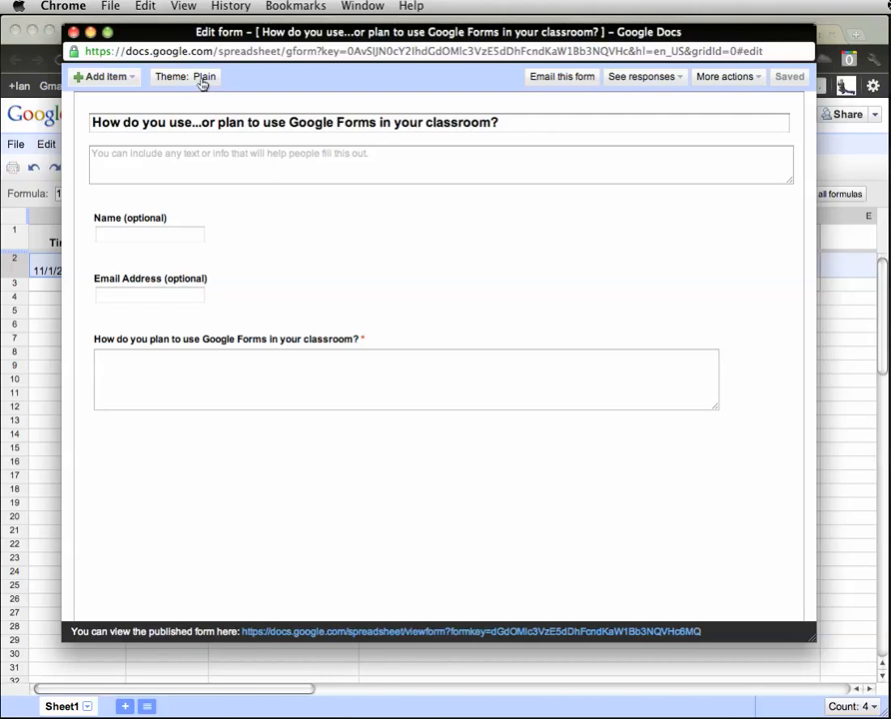
pyautogui.moveTo(178, 84)
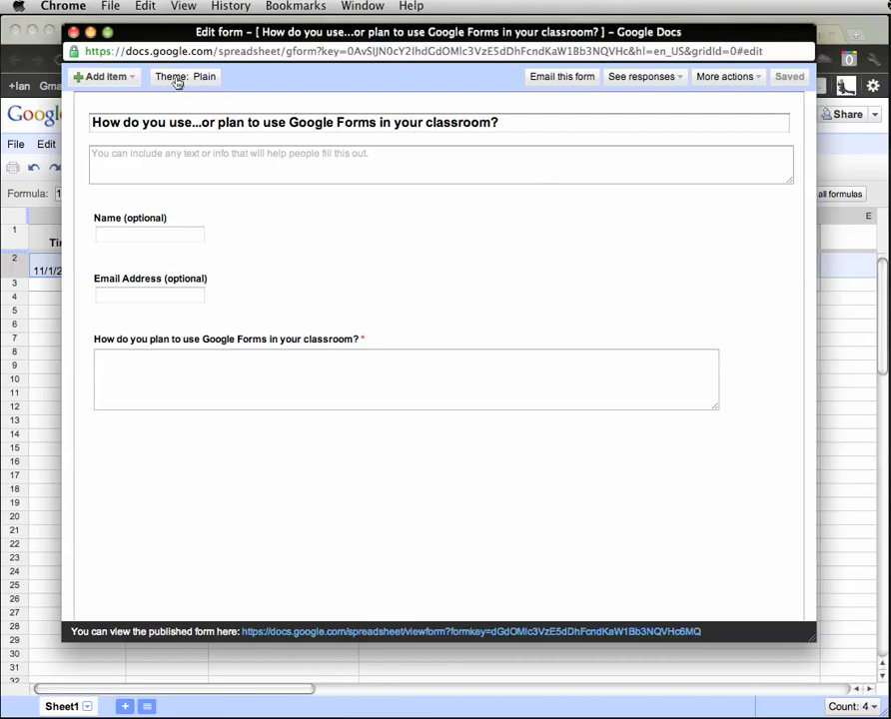
pyautogui.moveTo(355, 80)
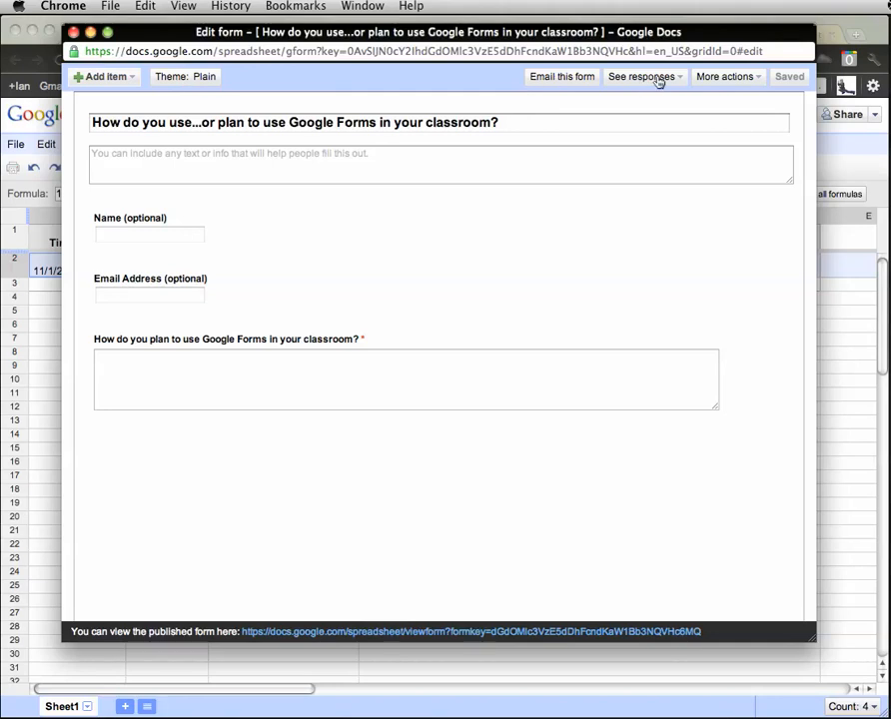
pyautogui.click(640, 76)
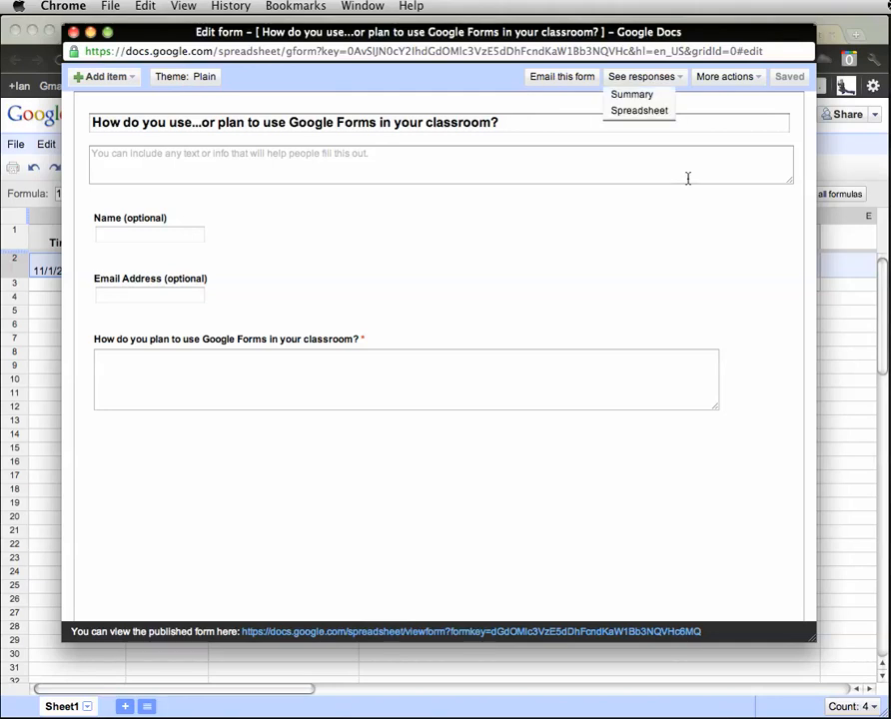
pyautogui.click(723, 76)
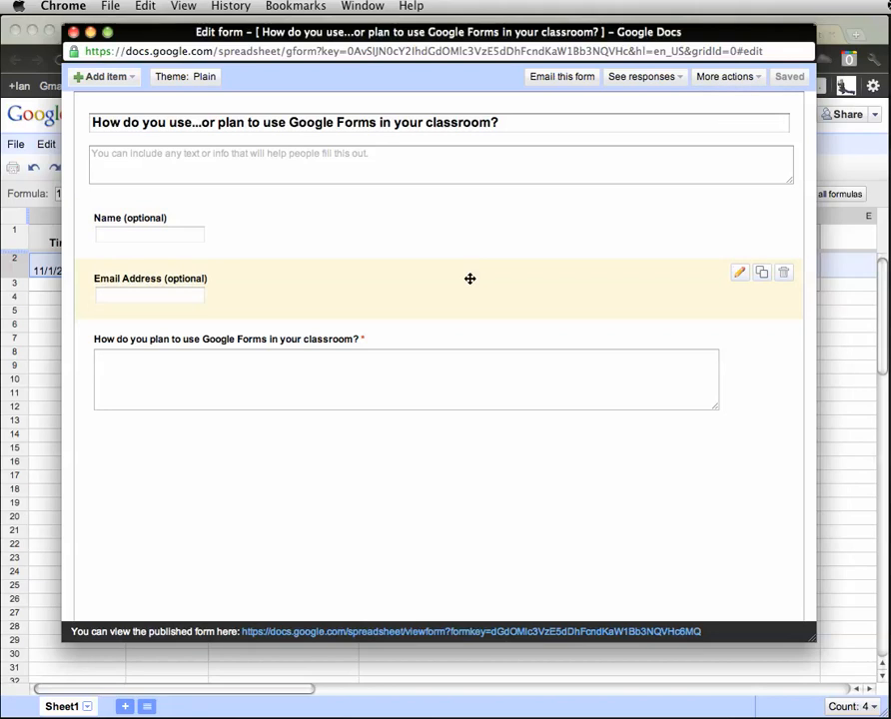
# Step: Add a multiple-choice question titled "How did you get here today?"
pyautogui.click(104, 76)
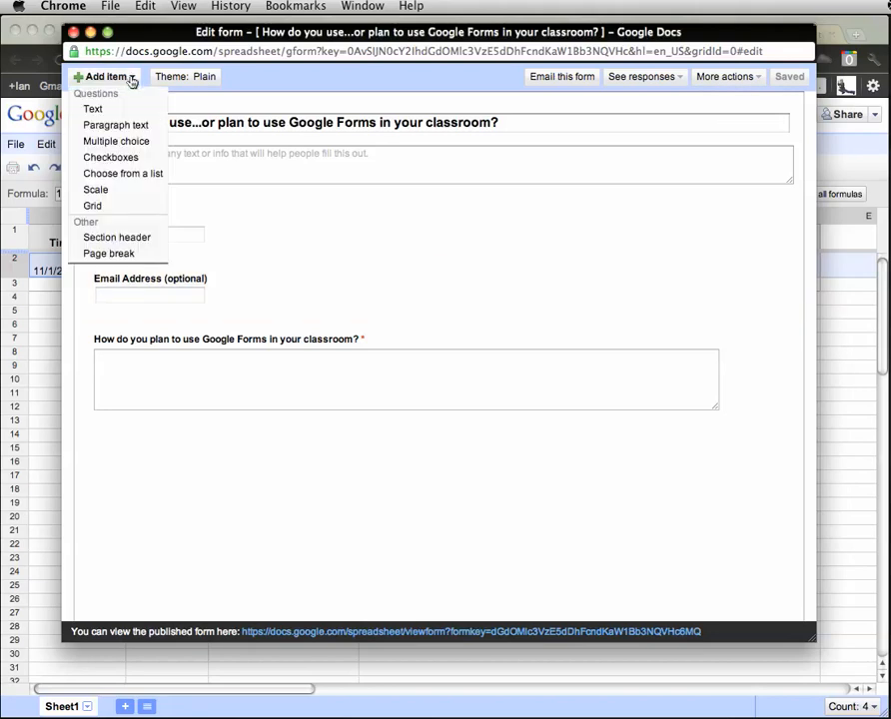
pyautogui.moveTo(116, 124)
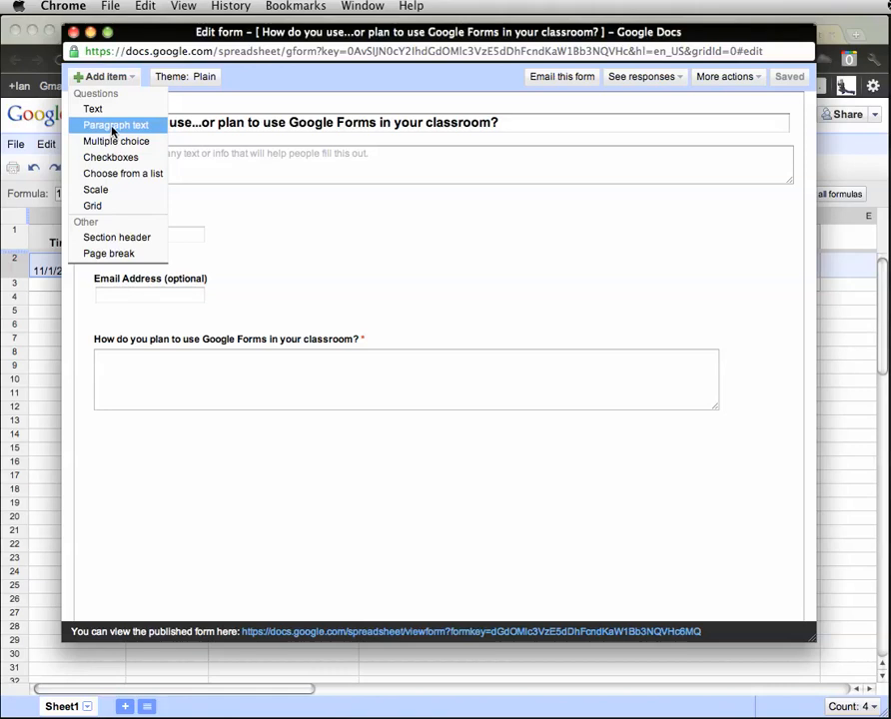
pyautogui.moveTo(115, 140)
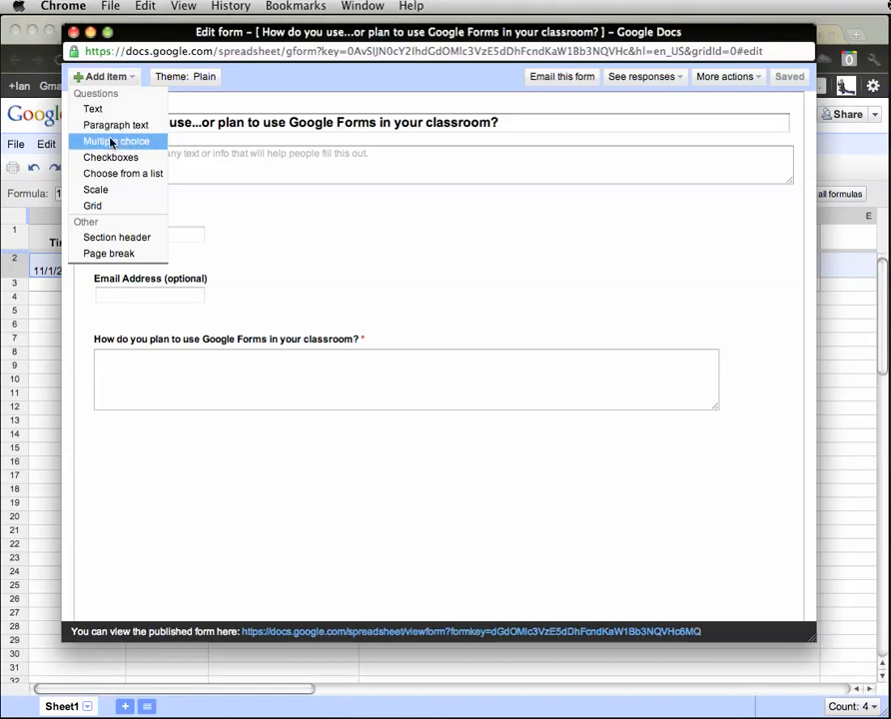
pyautogui.click(116, 140)
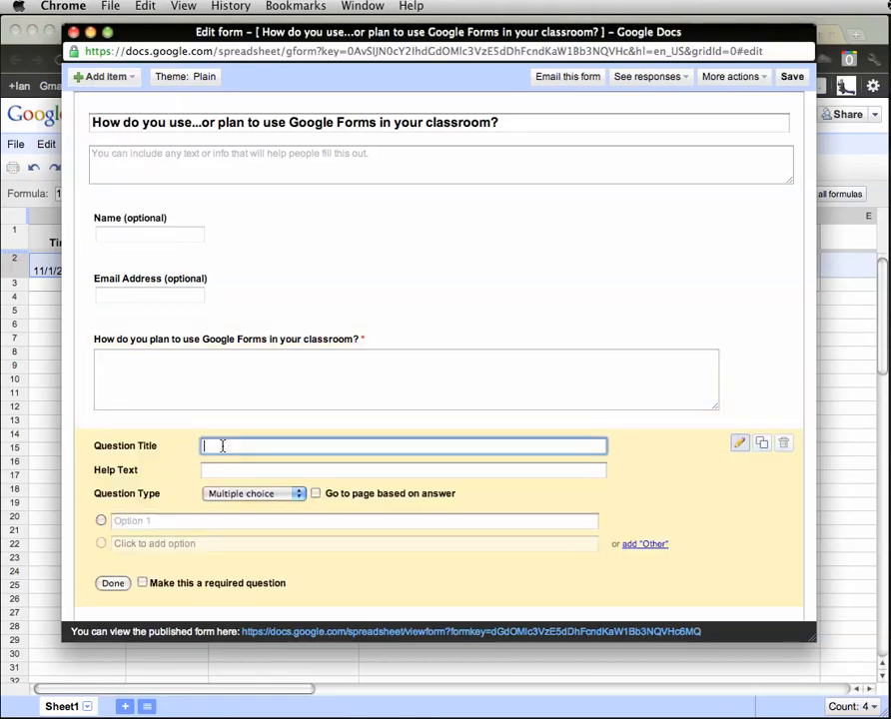
pyautogui.write('Ho')
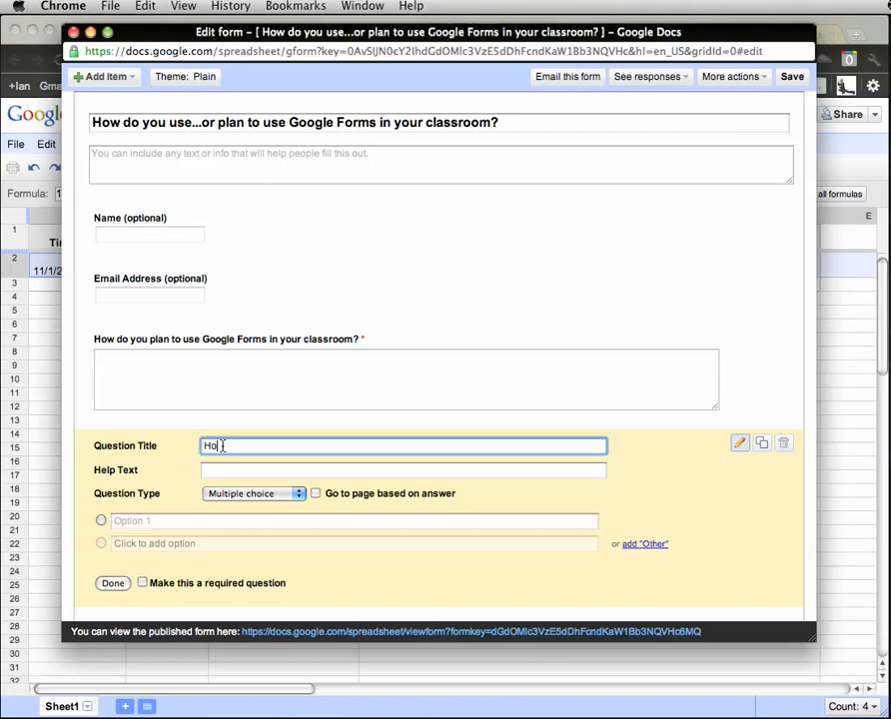
pyautogui.write('w did you')
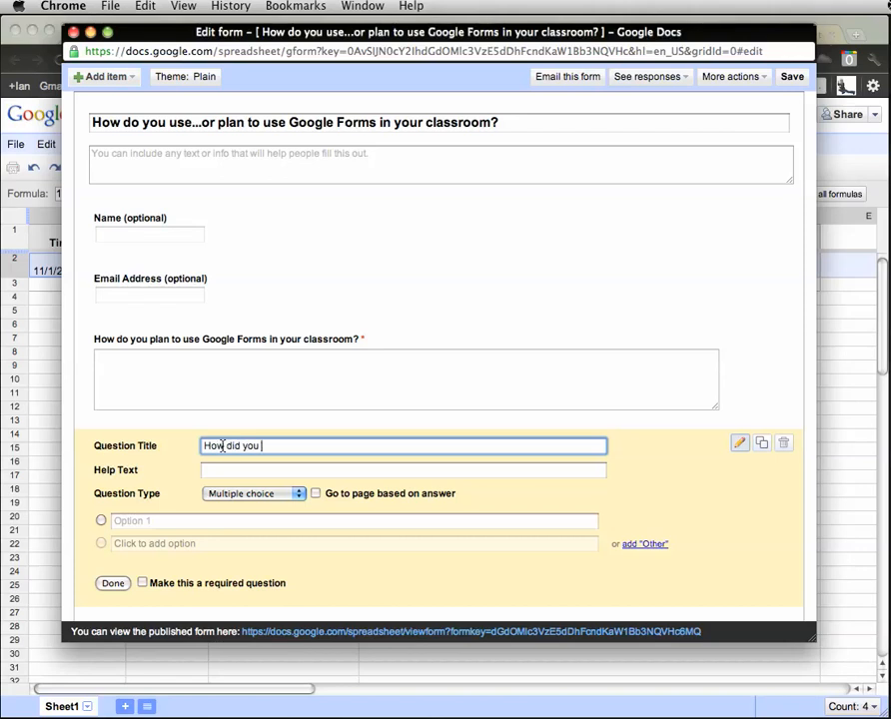
pyautogui.write('get here today')
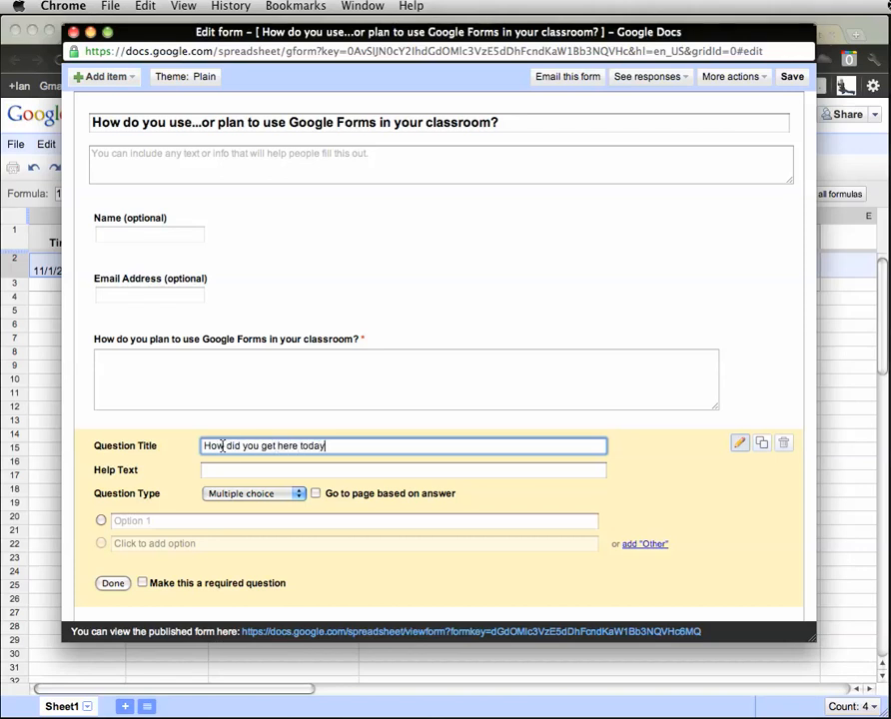
pyautogui.write('?')
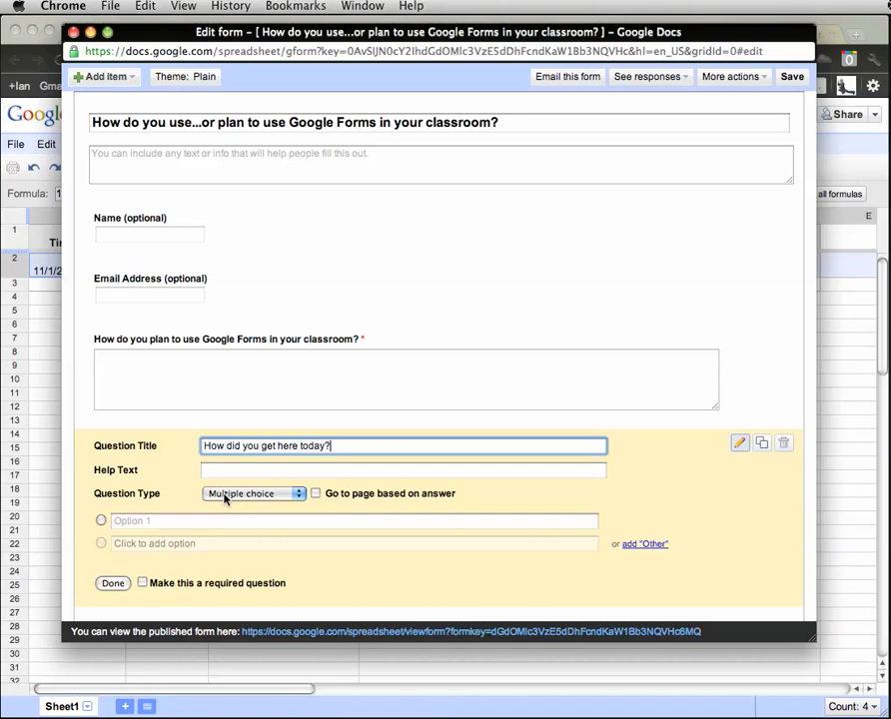
# Step: Enter the answer options Bus, Car, Walked and Train for the travel question
pyautogui.click(350, 519)
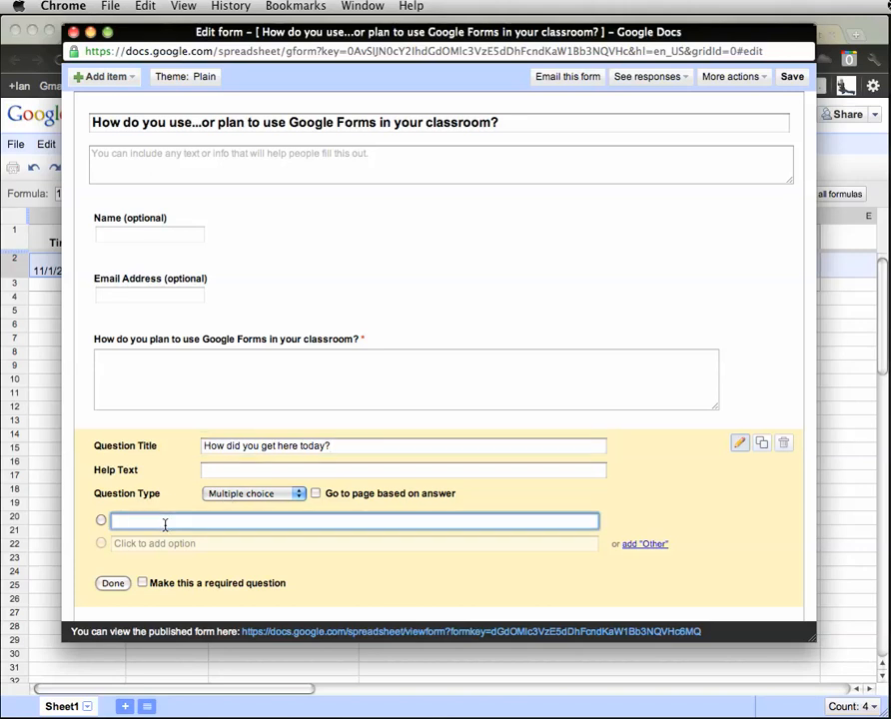
pyautogui.write('Bus')
pyautogui.click(353, 544)
pyautogui.write('Car')
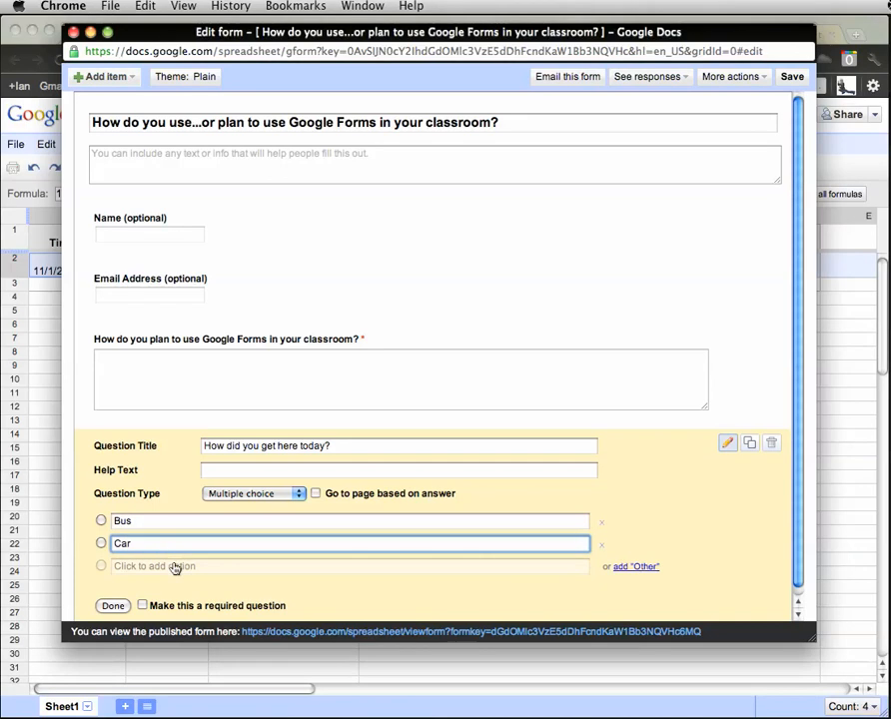
pyautogui.write('Walked')
pyautogui.write('Train')
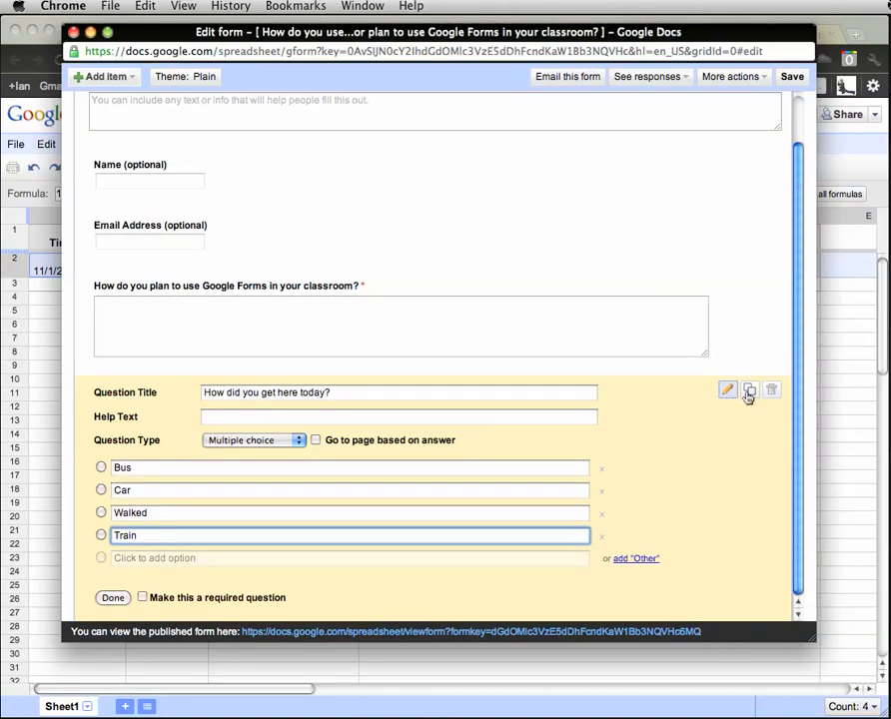
pyautogui.moveTo(751, 390)
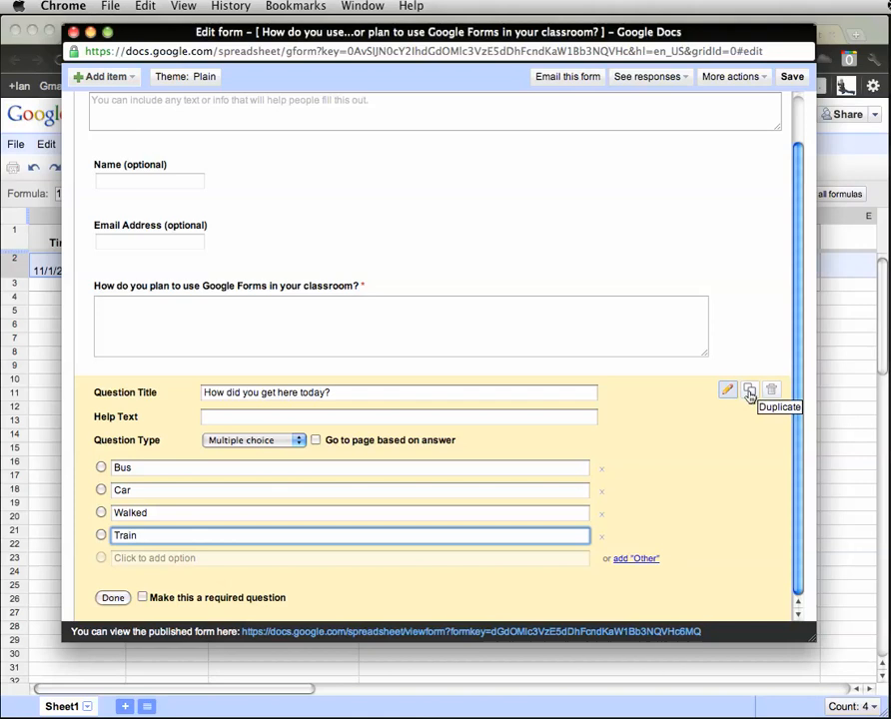
pyautogui.moveTo(771, 389)
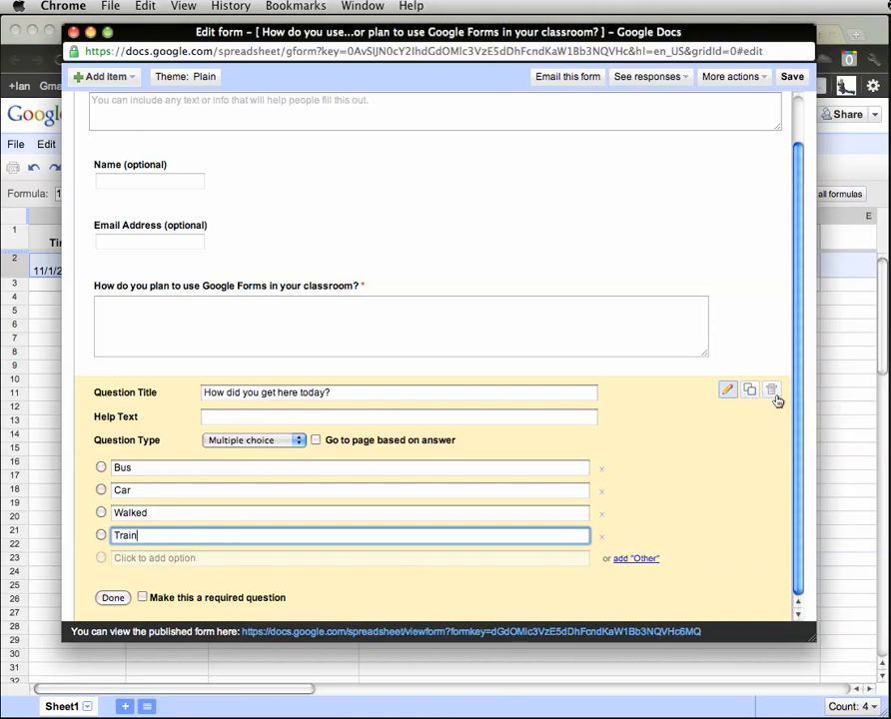
pyautogui.moveTo(283, 504)
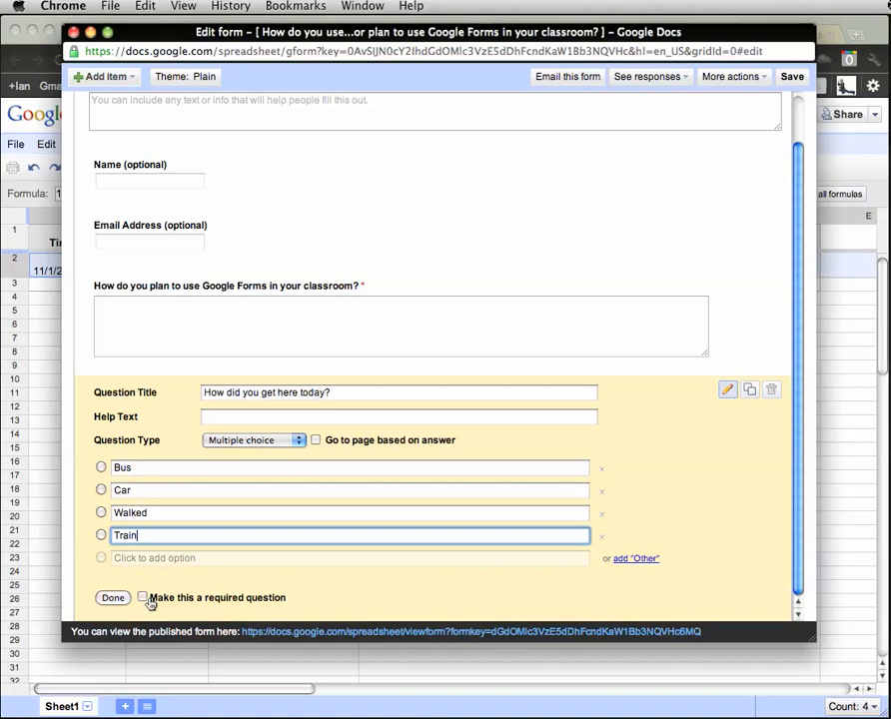
pyautogui.moveTo(320, 595)
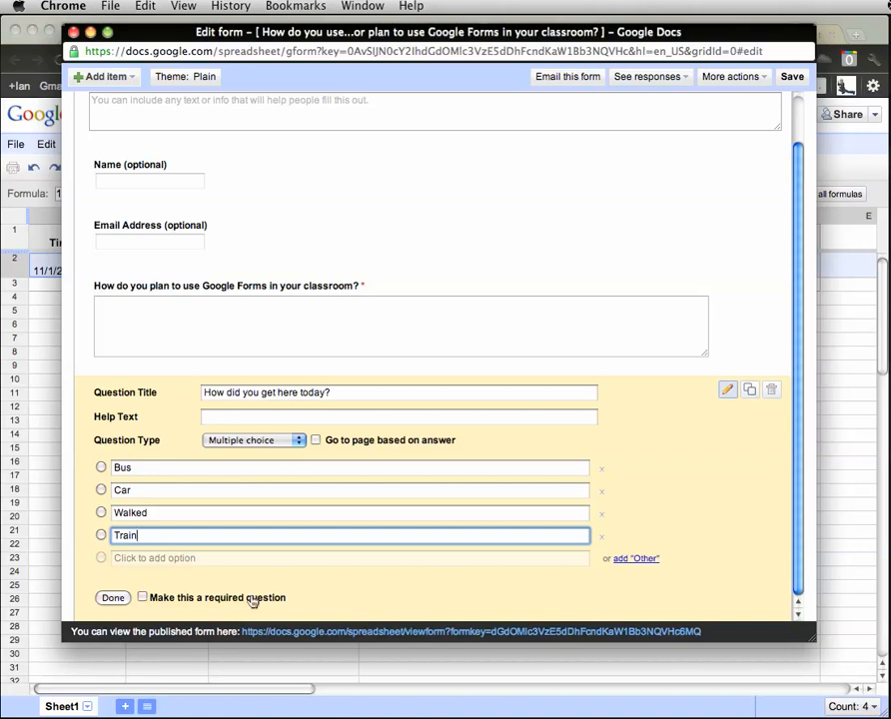
pyautogui.moveTo(350, 443)
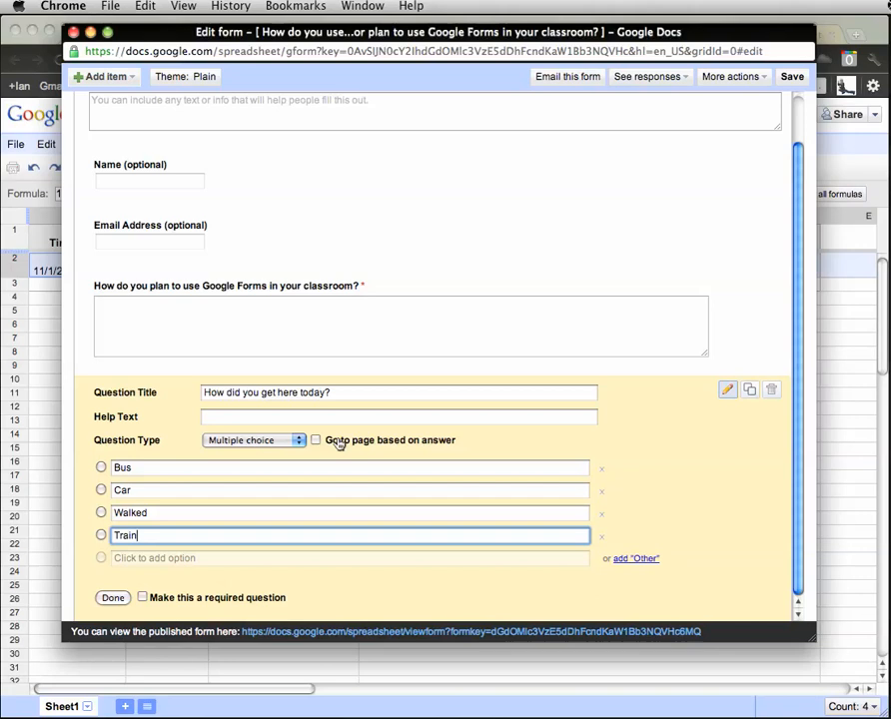
# Step: Finish the travel question, save the form and close the form editor
pyautogui.click(111, 597)
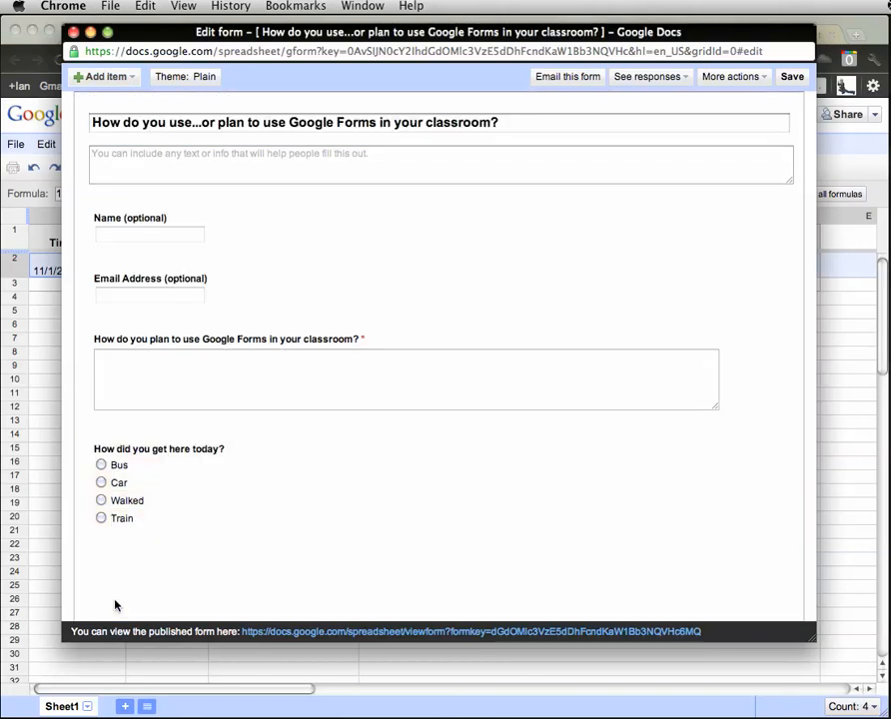
pyautogui.moveTo(485, 567)
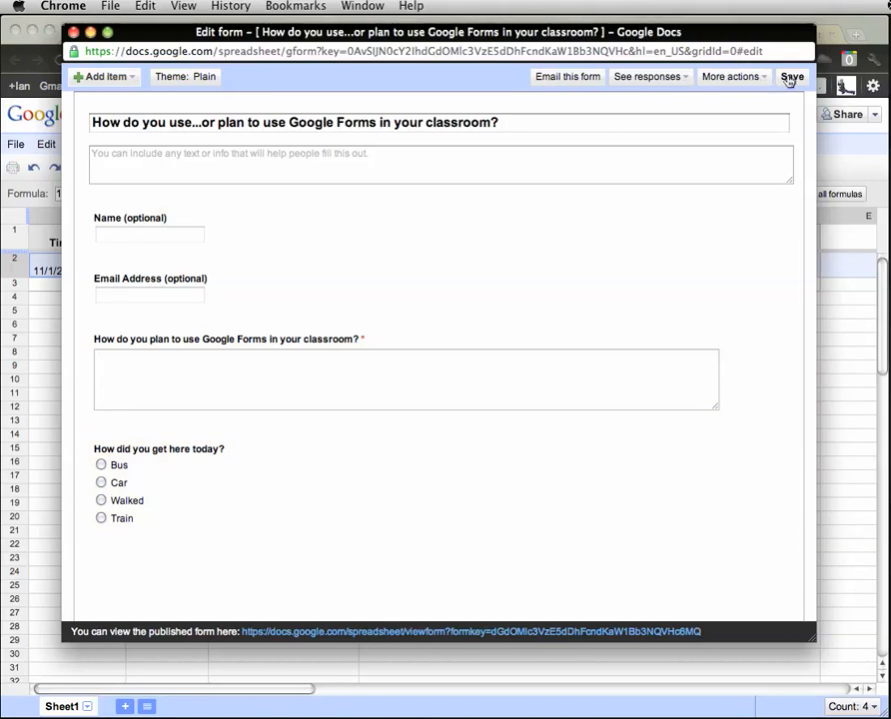
pyautogui.click(791, 76)
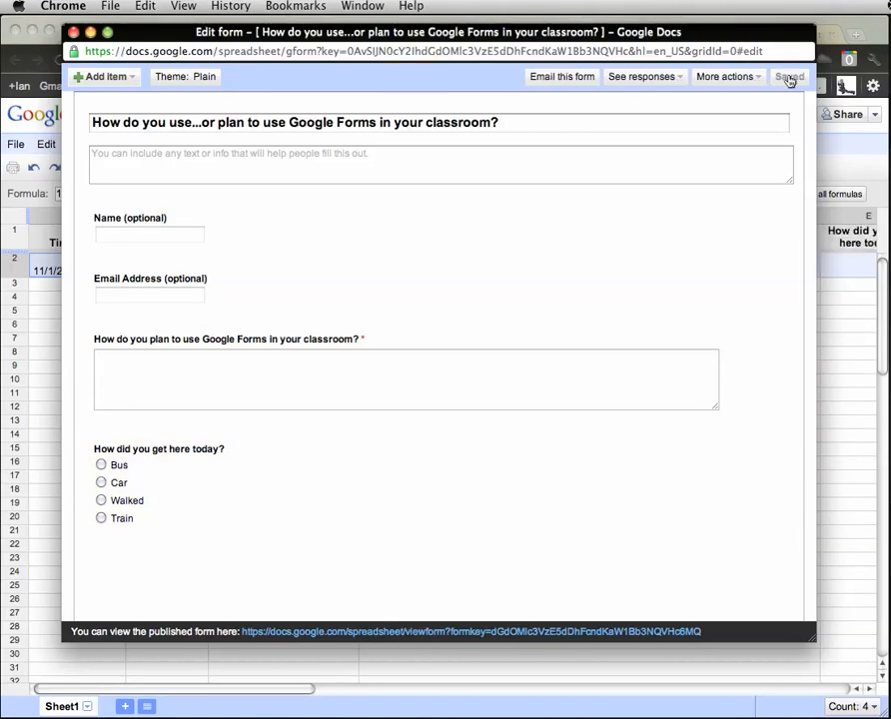
pyautogui.click(789, 76)
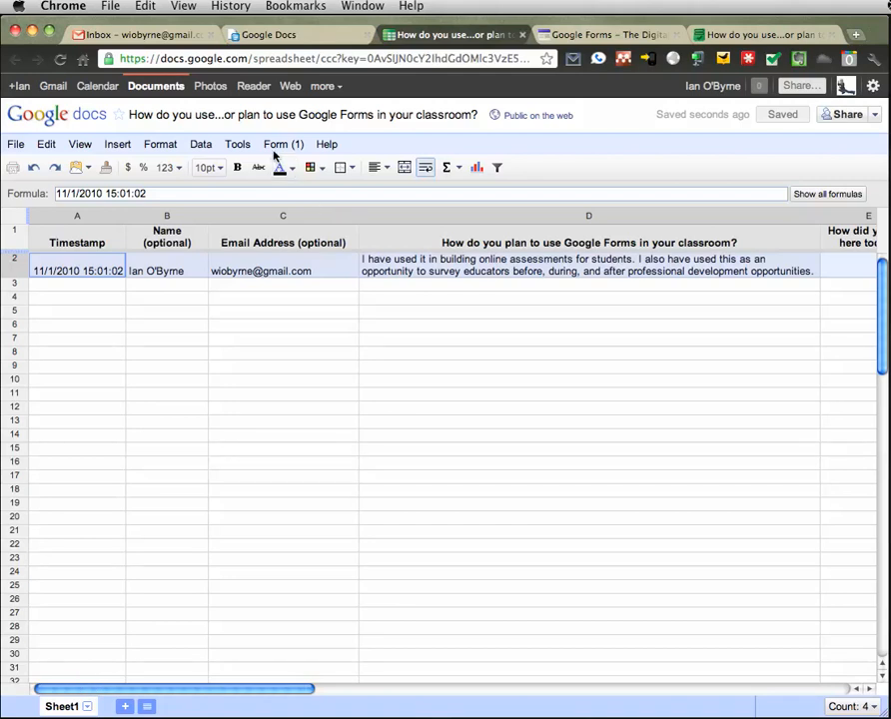
# Step: List the Form menu actions: edit, send, view live and embed
pyautogui.click(283, 144)
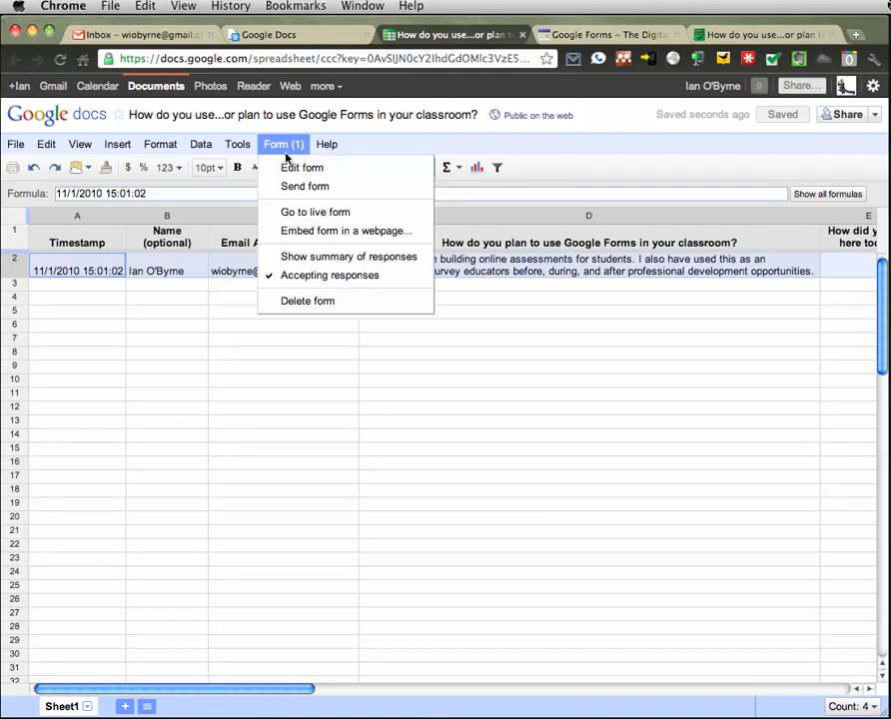
pyautogui.click(316, 212)
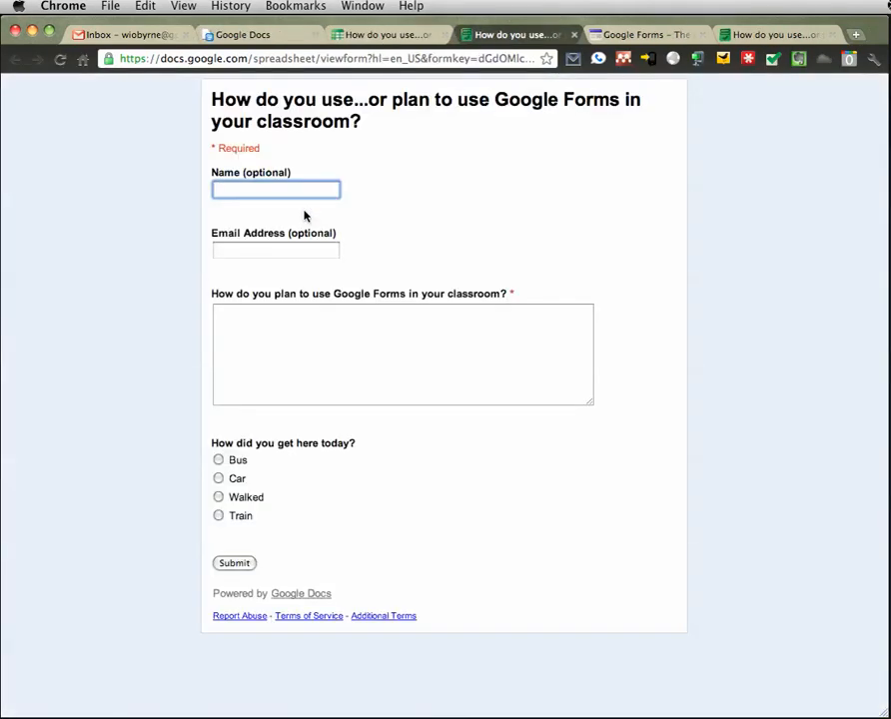
pyautogui.moveTo(334, 373)
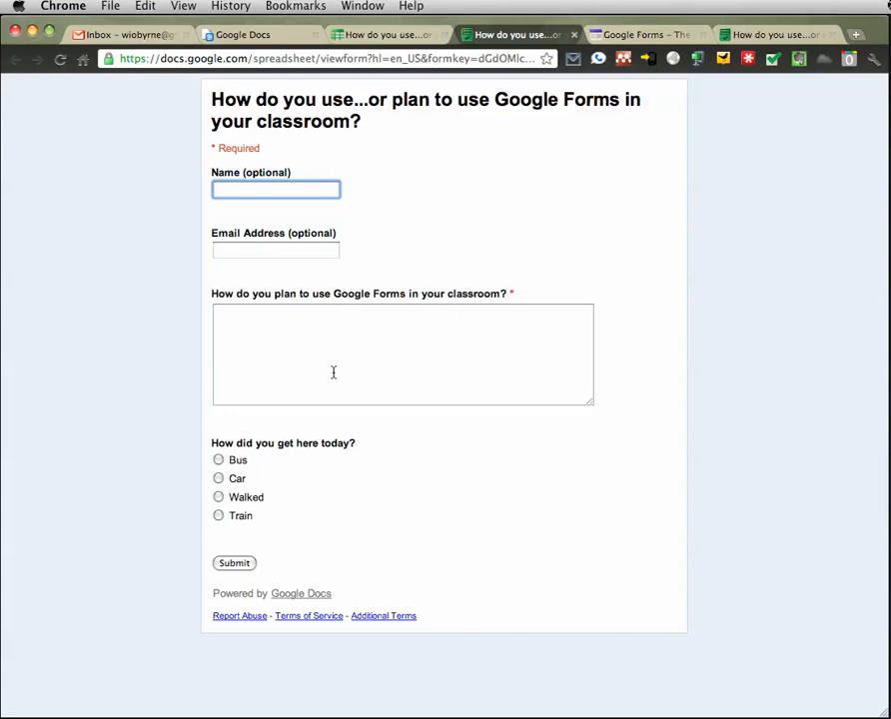
pyautogui.moveTo(258, 64)
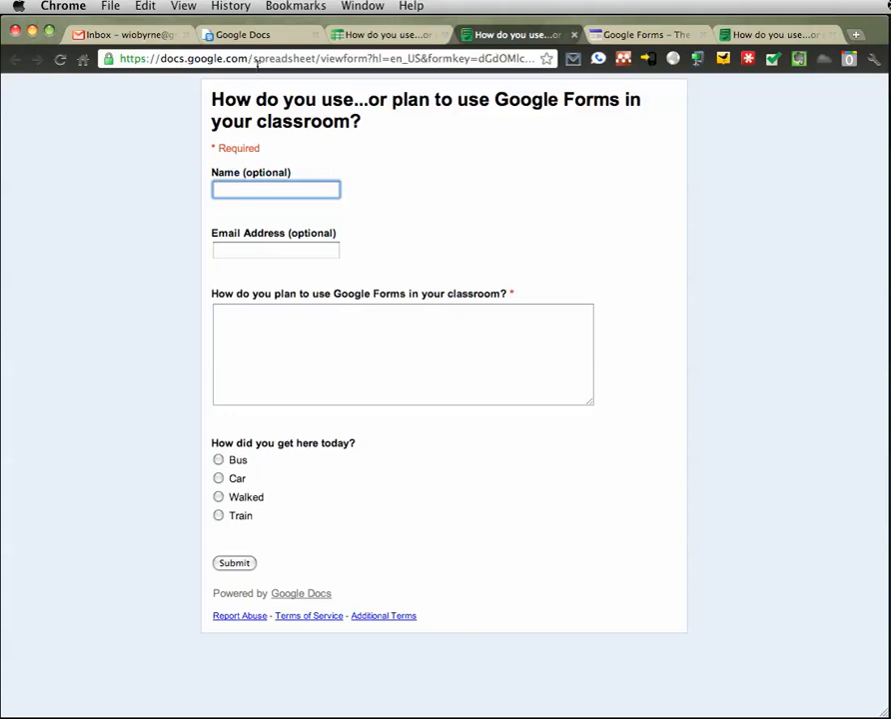
pyautogui.click(384, 36)
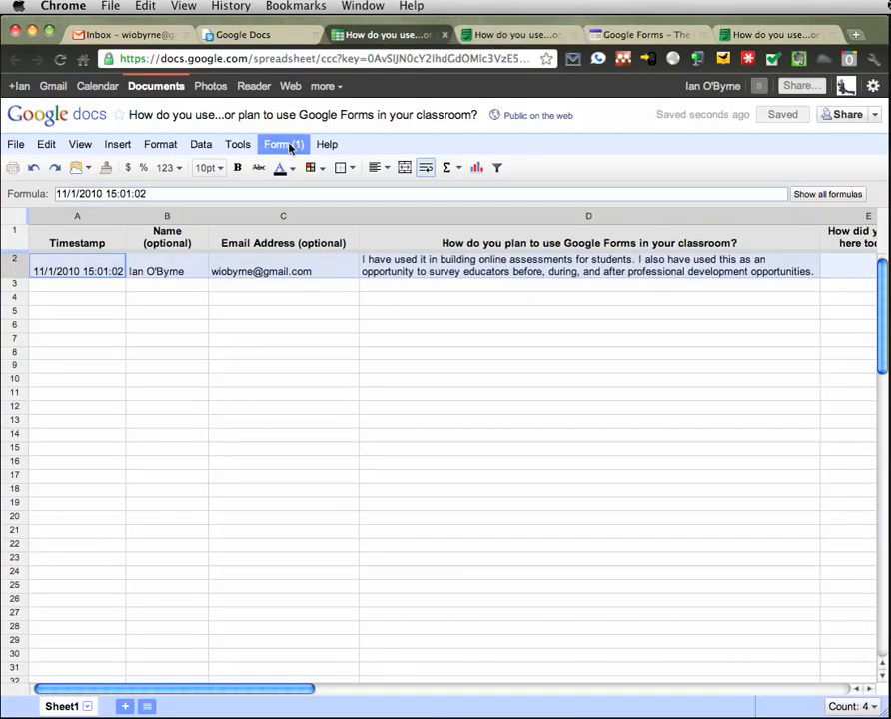
pyautogui.click(282, 143)
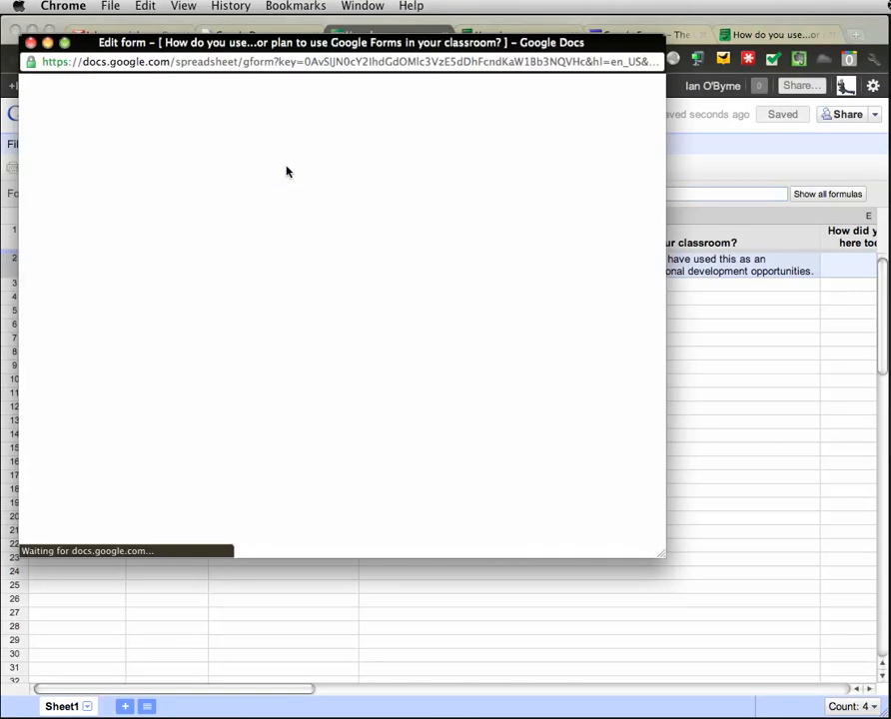
pyautogui.click(577, 88)
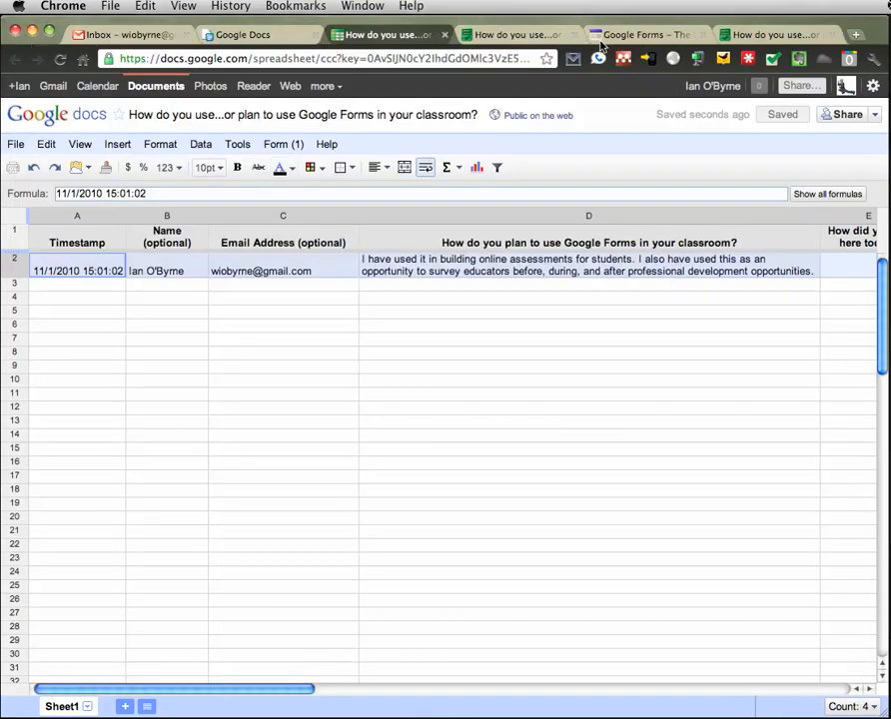
pyautogui.click(643, 34)
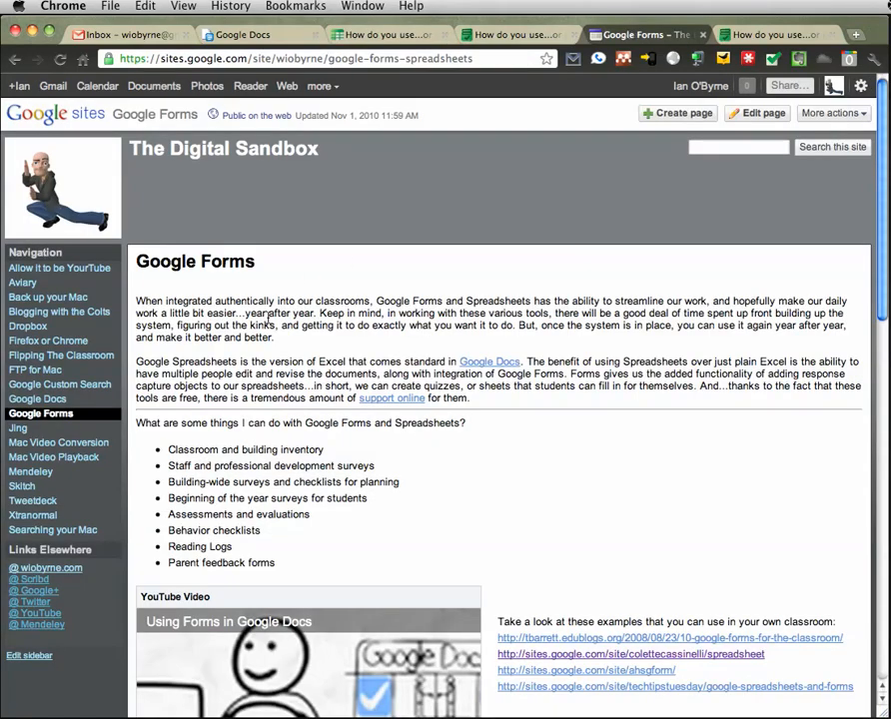
pyautogui.scroll(-3)
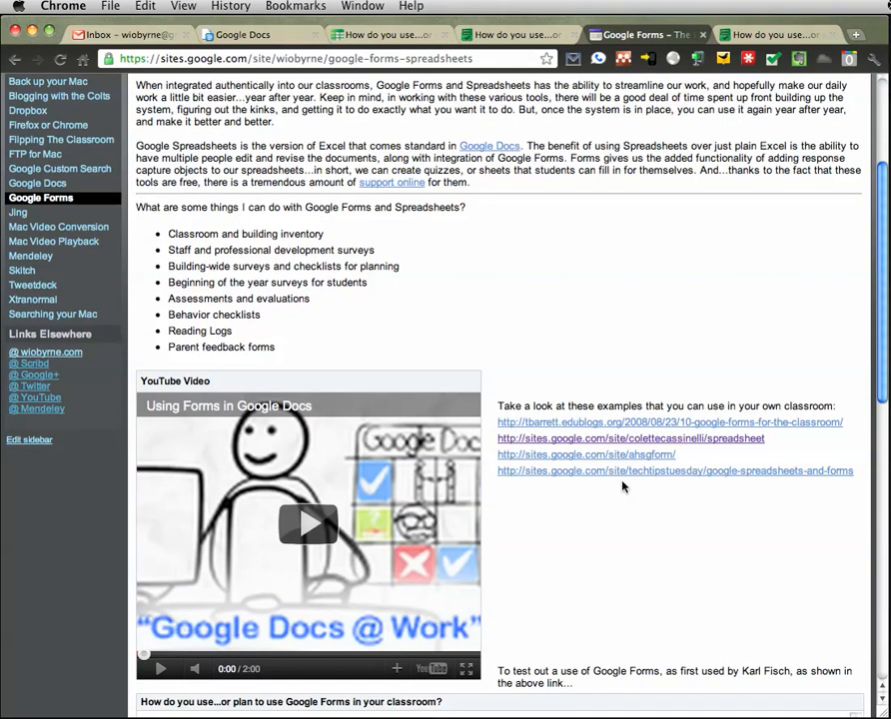
pyautogui.scroll(-3)
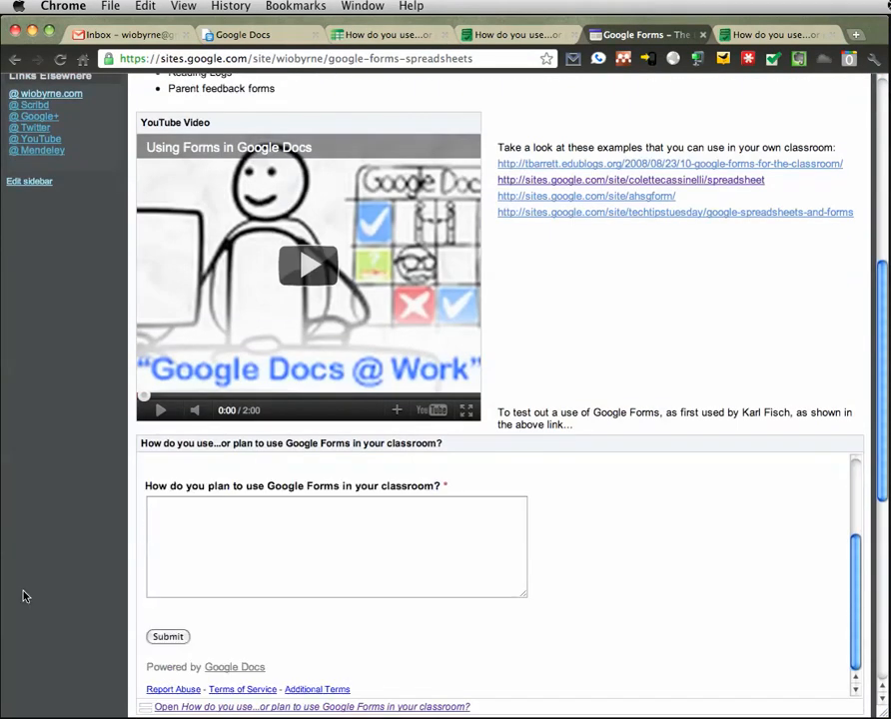
pyautogui.scroll(-3)
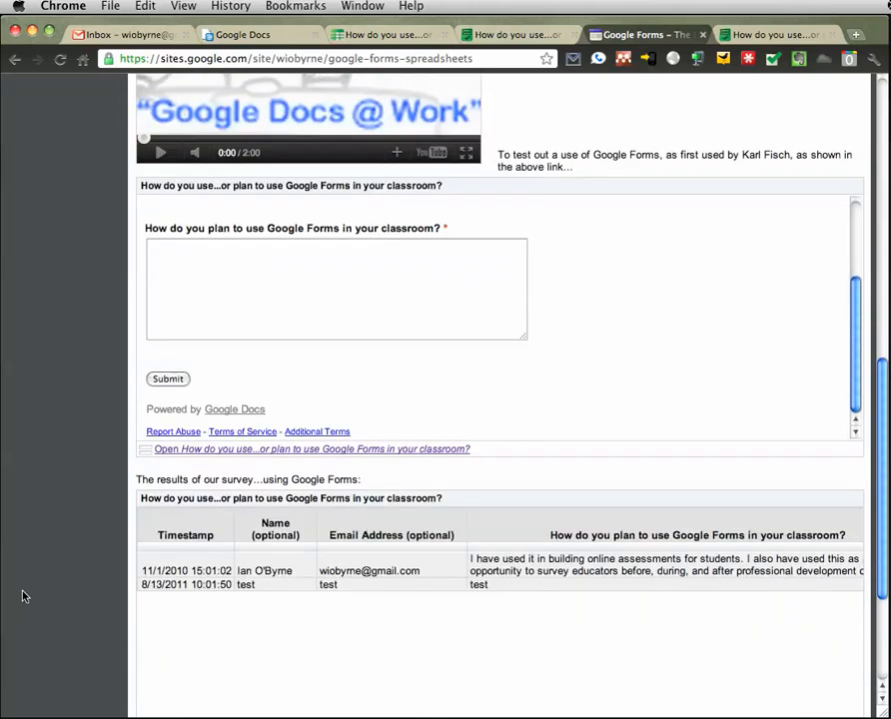
pyautogui.scroll(3)
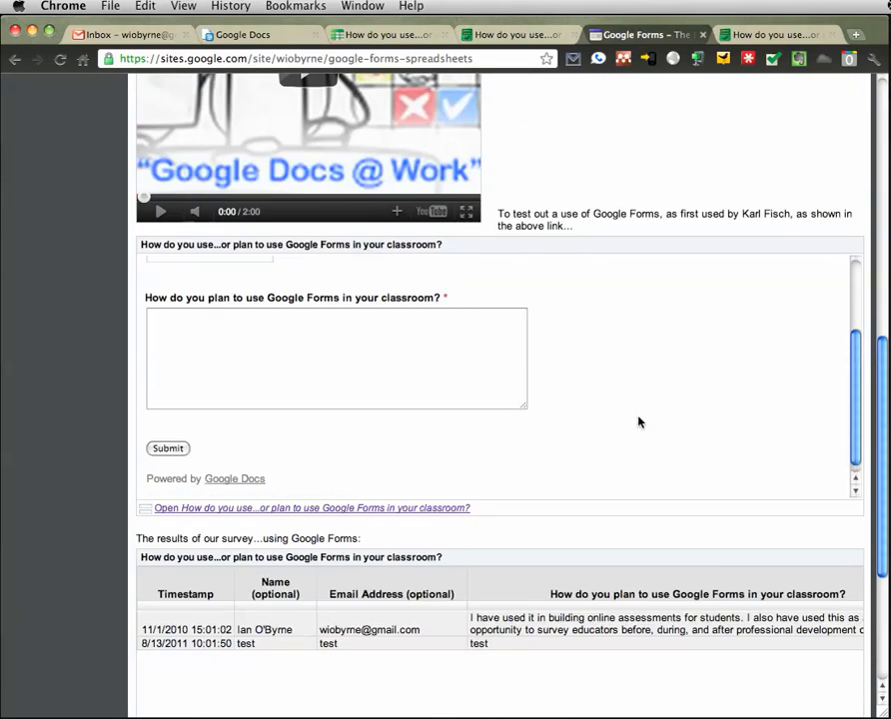
pyautogui.scroll(3)
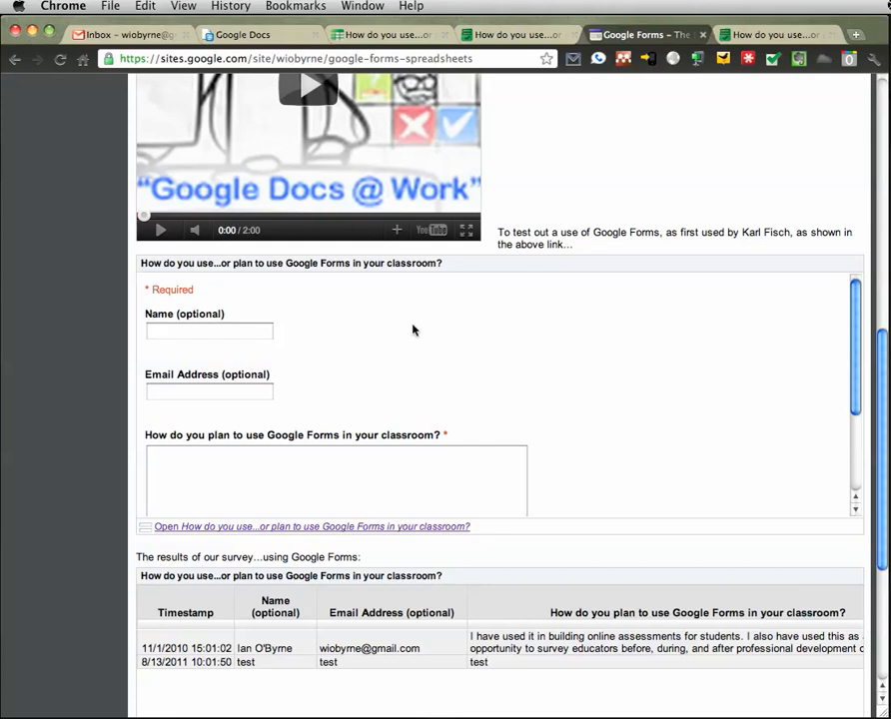
pyautogui.moveTo(92, 479)
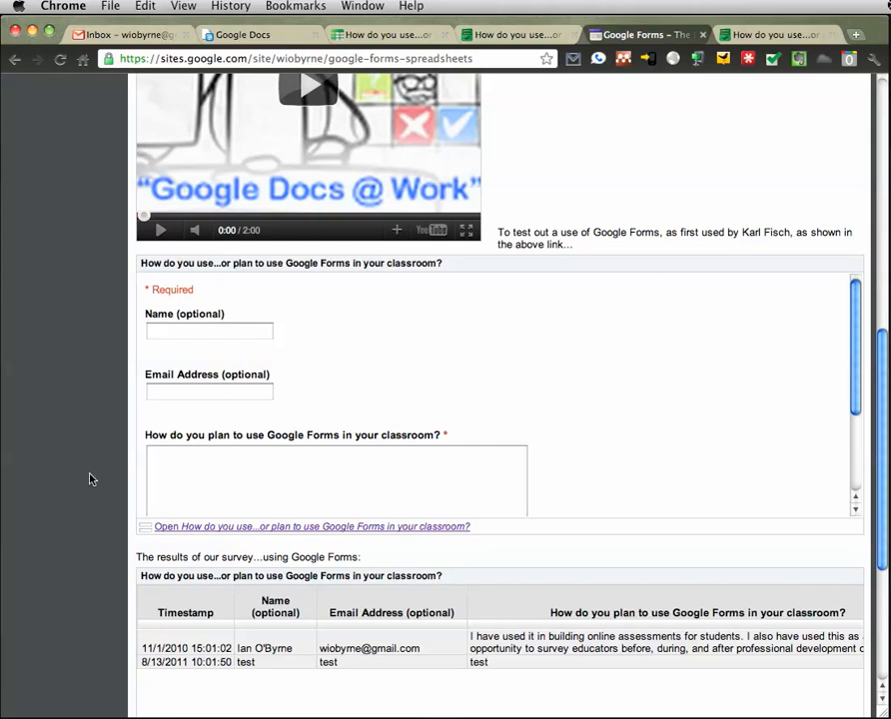
pyautogui.scroll(-3)
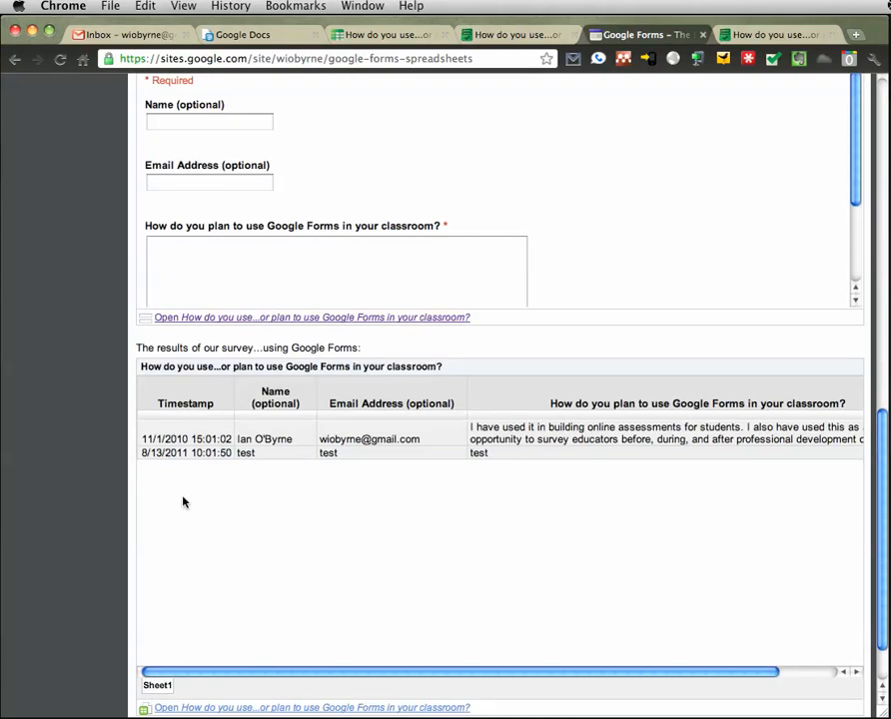
pyautogui.scroll(-3)
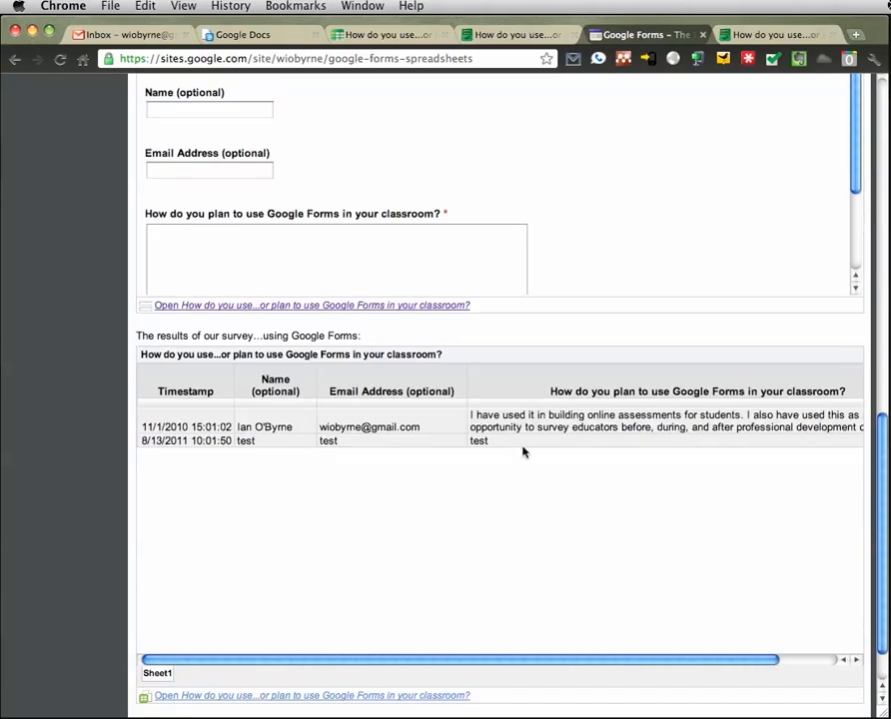
pyautogui.moveTo(387, 554)
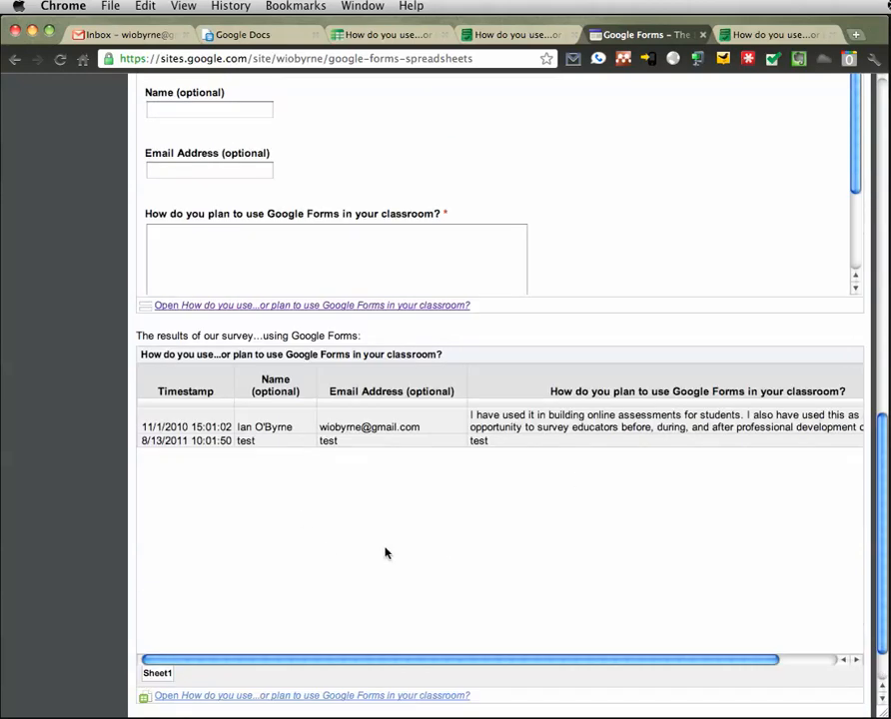
pyautogui.moveTo(84, 531)
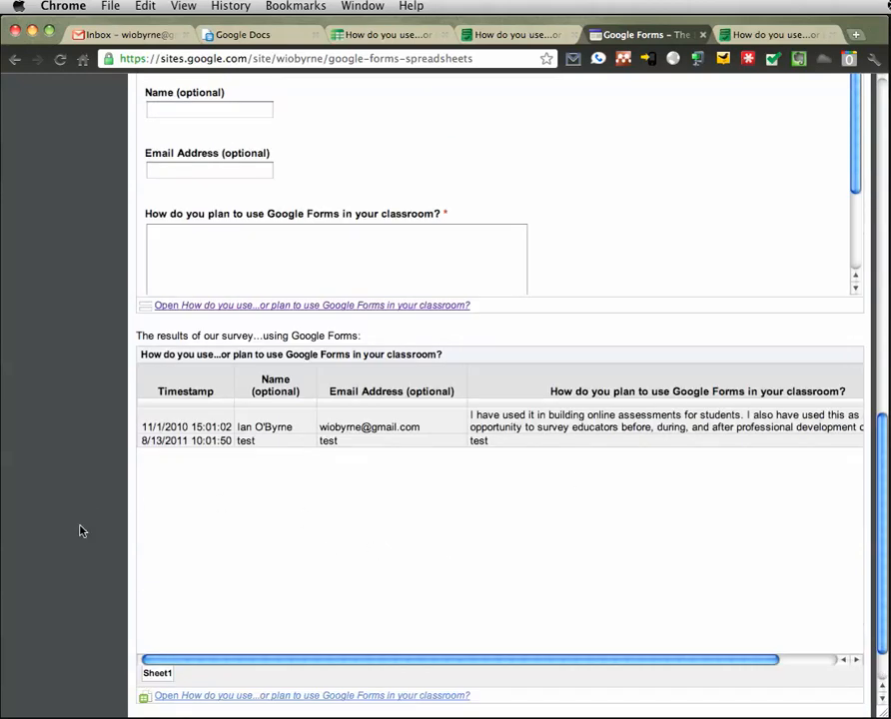
pyautogui.click(387, 34)
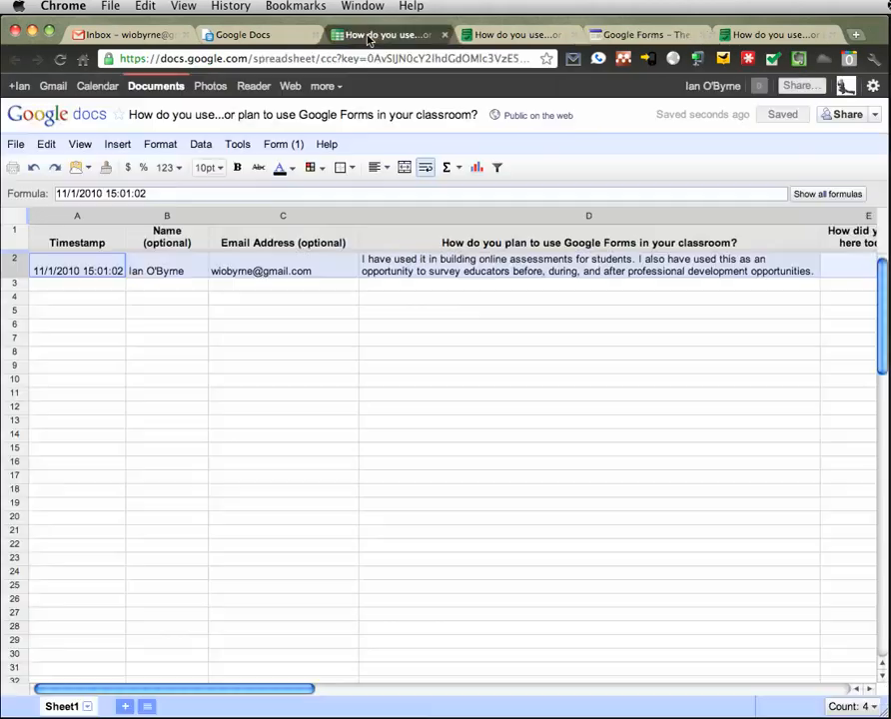
pyautogui.click(643, 34)
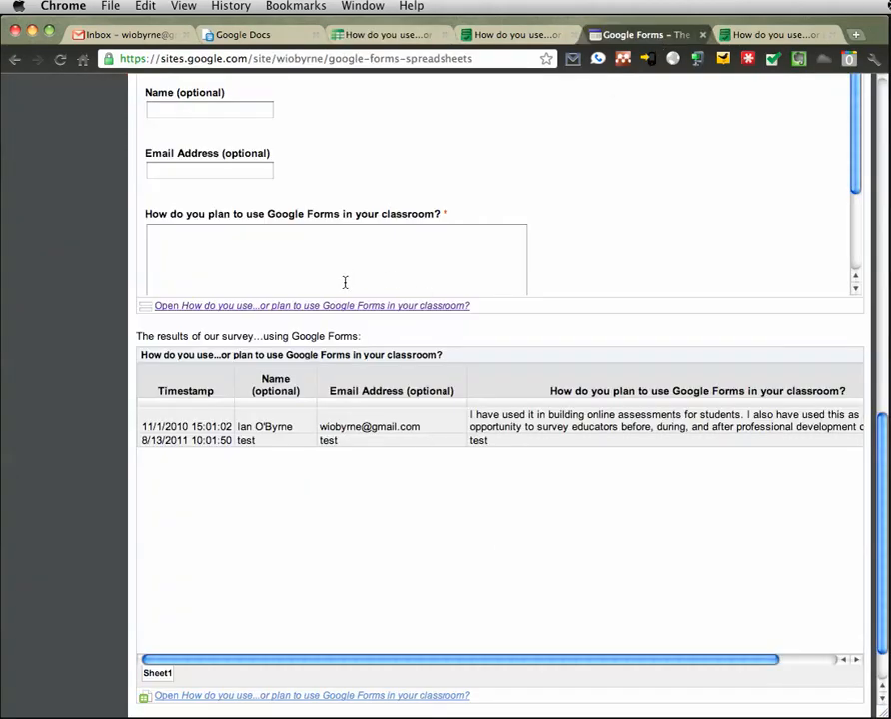
pyautogui.moveTo(473, 528)
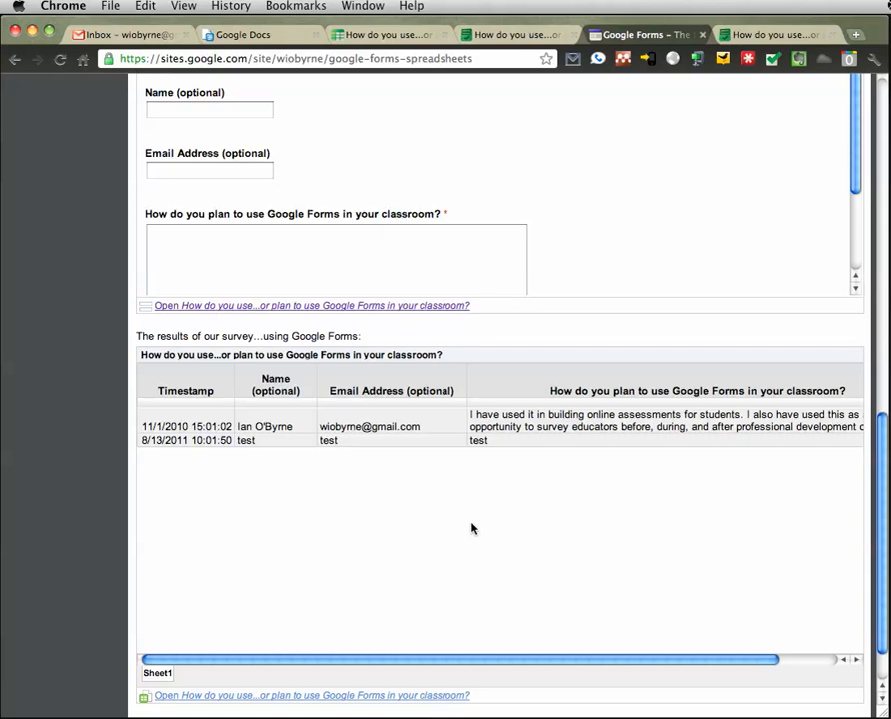
pyautogui.scroll(3)
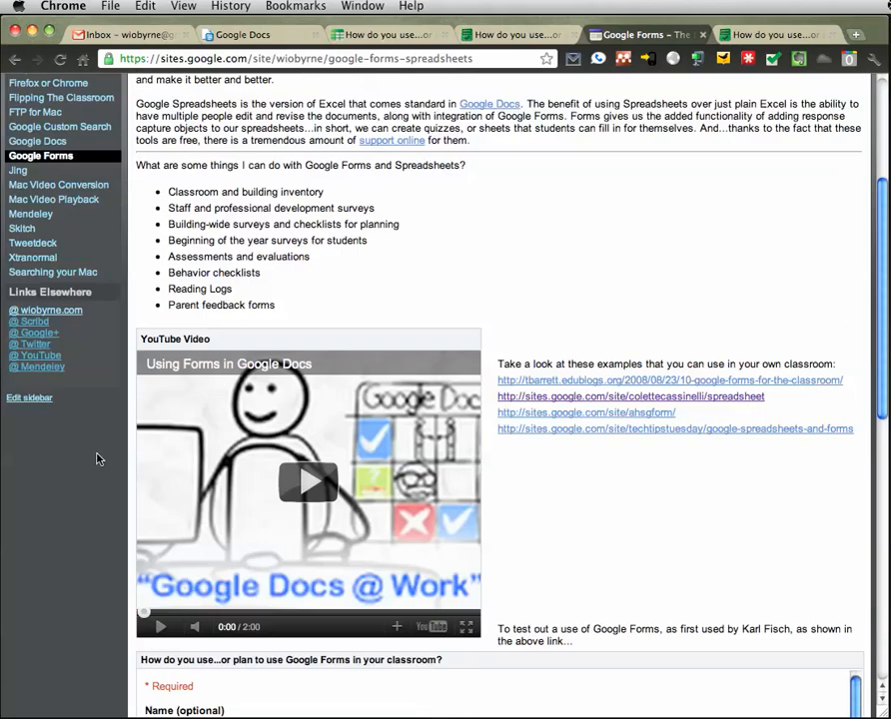
pyautogui.click(388, 34)
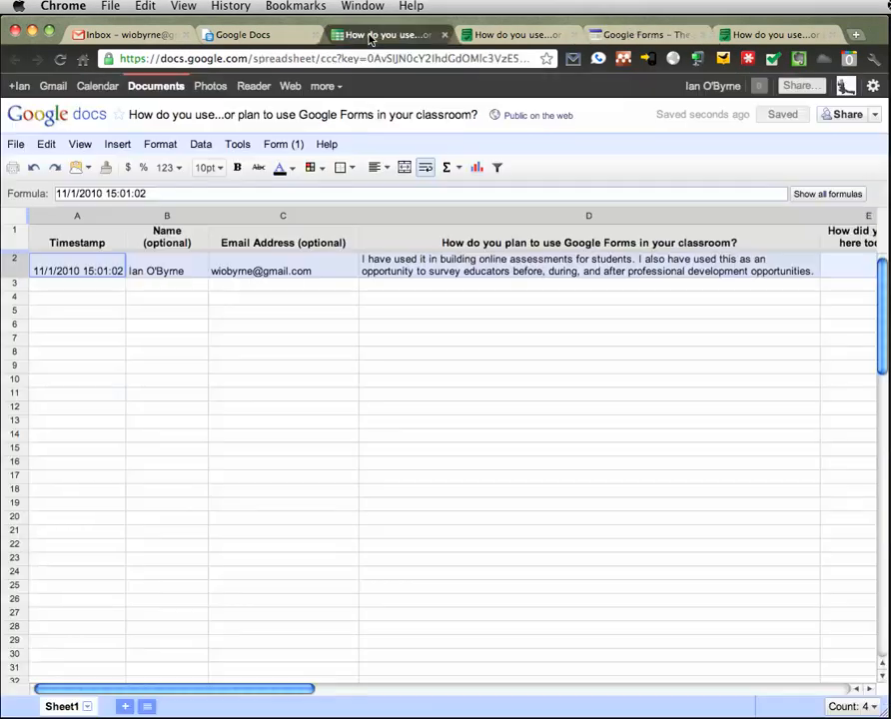